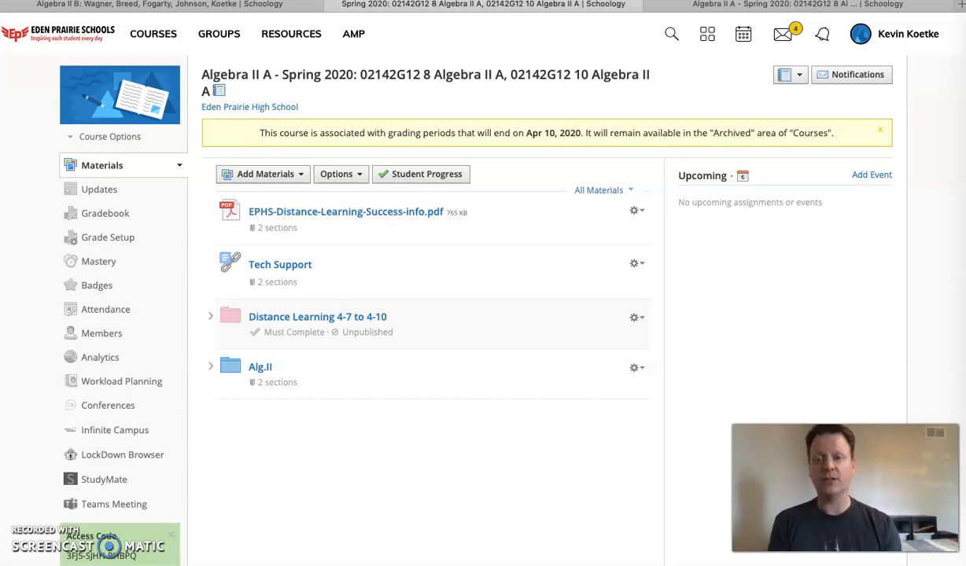
pyautogui.moveTo(371, 242)
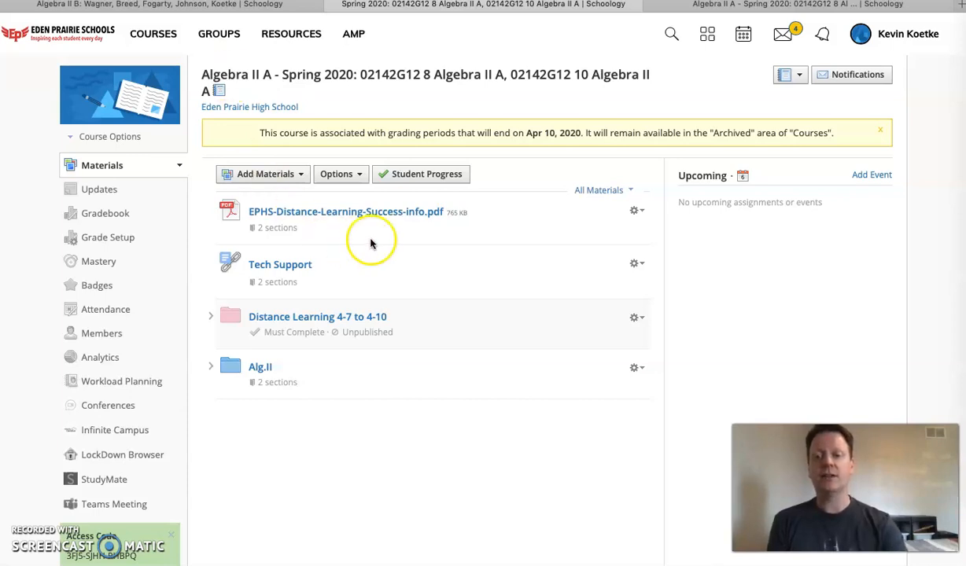
pyautogui.moveTo(961, 322)
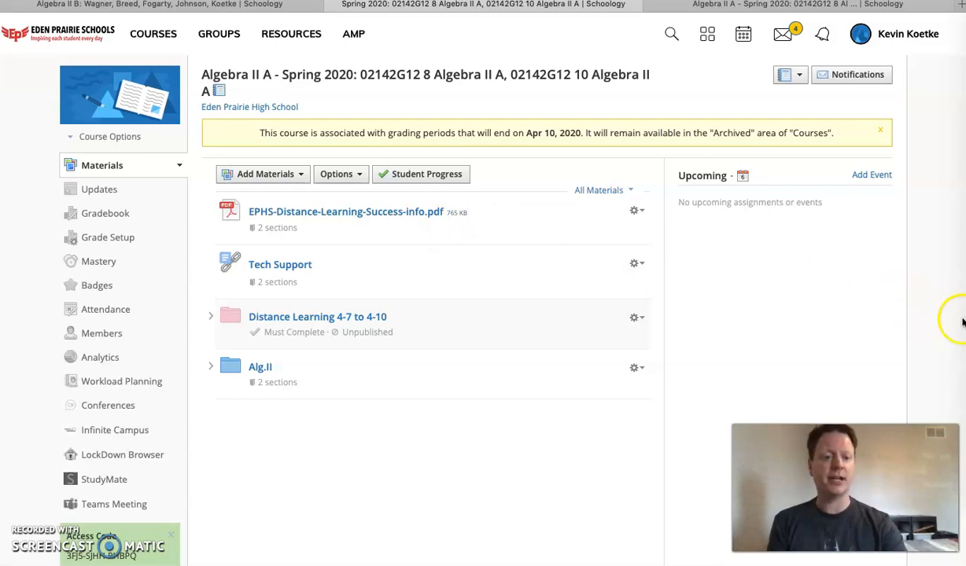
pyautogui.moveTo(961, 321)
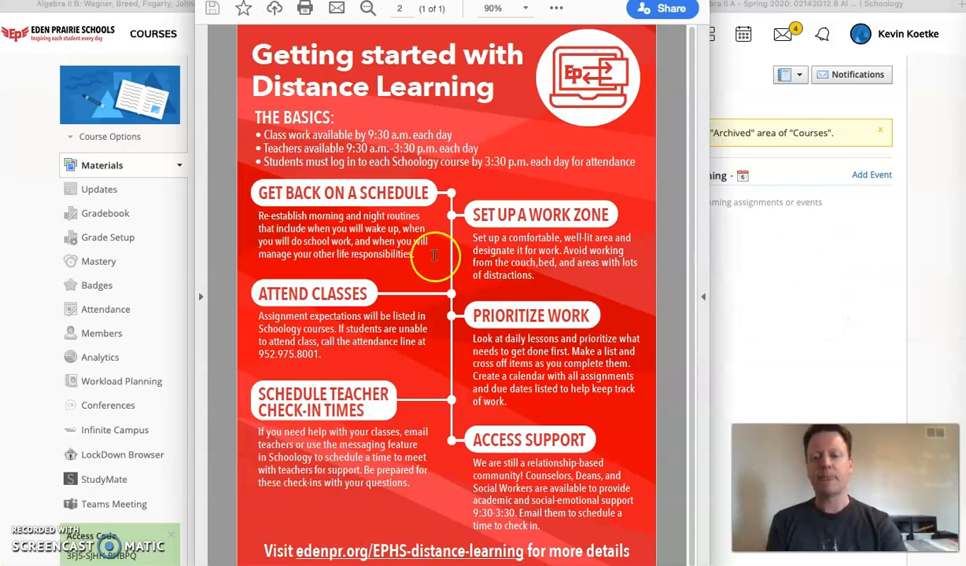
pyautogui.moveTo(343, 148)
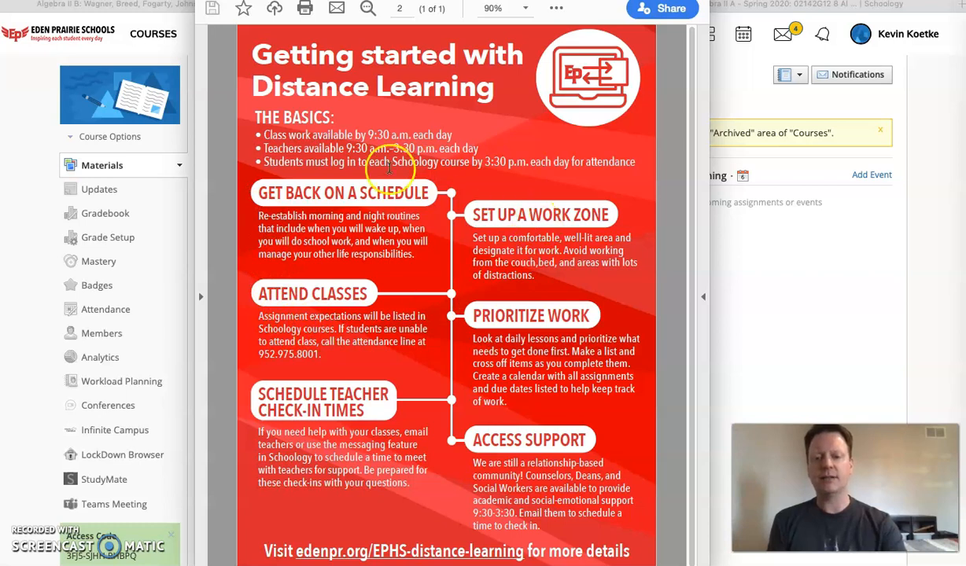
pyautogui.moveTo(409, 295)
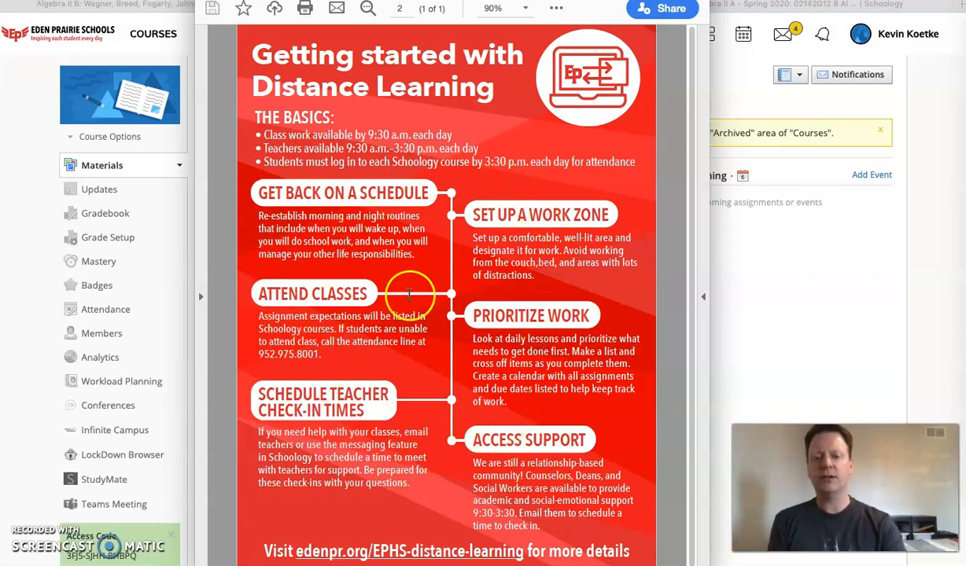
pyautogui.moveTo(425, 550)
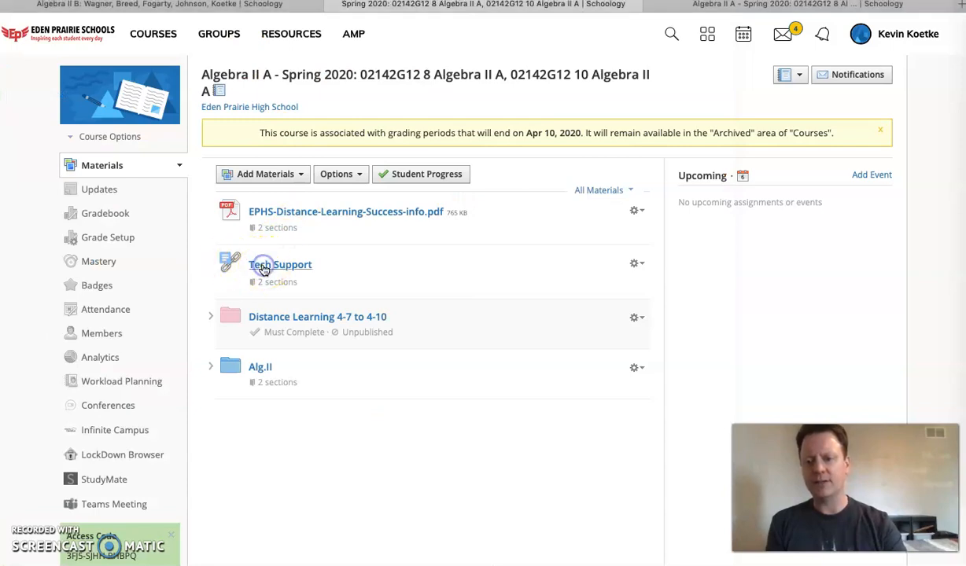
pyautogui.moveTo(280, 265)
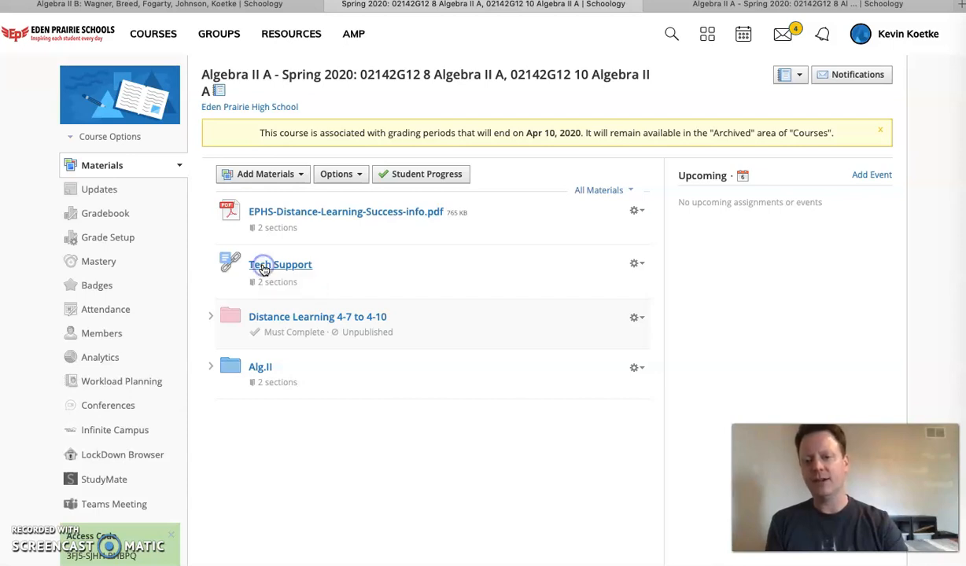
# - Open the Tech Support resource showing the EPHS technology support contact document
pyautogui.click(280, 264)
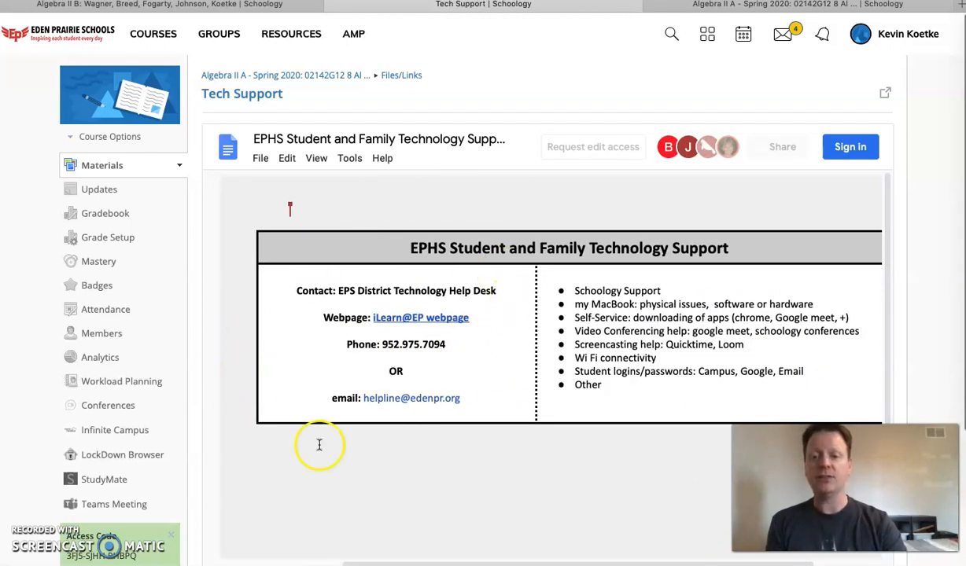
pyautogui.moveTo(471, 443)
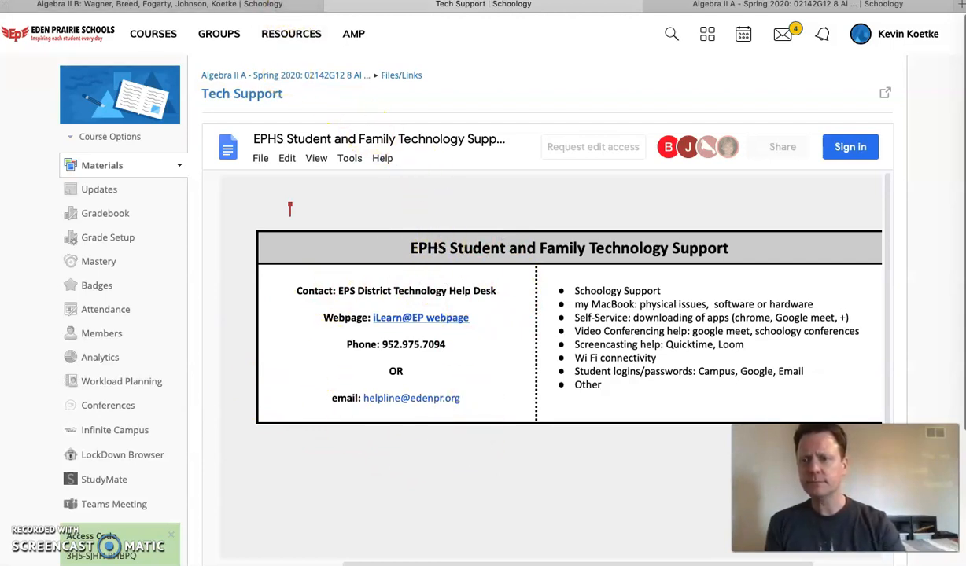
# - Return to the materials list and bring up the Daily Schedule Word document of period times
pyautogui.click(286, 75)
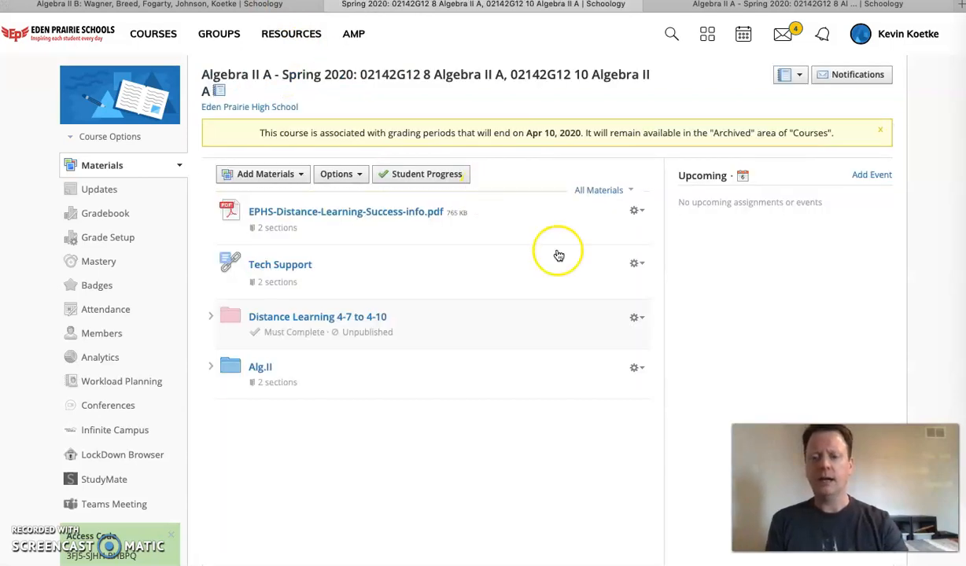
pyautogui.scroll(-3)
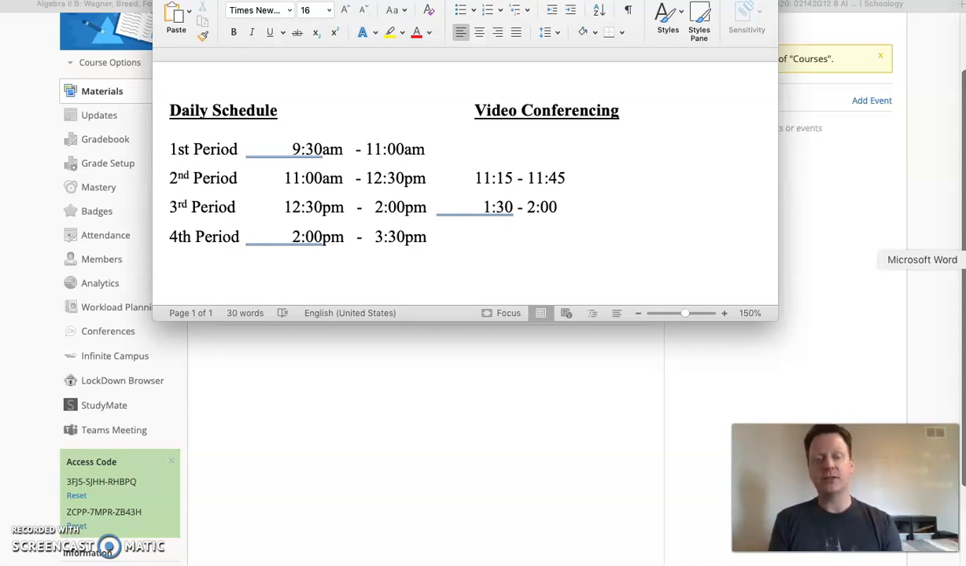
pyautogui.click(557, 208)
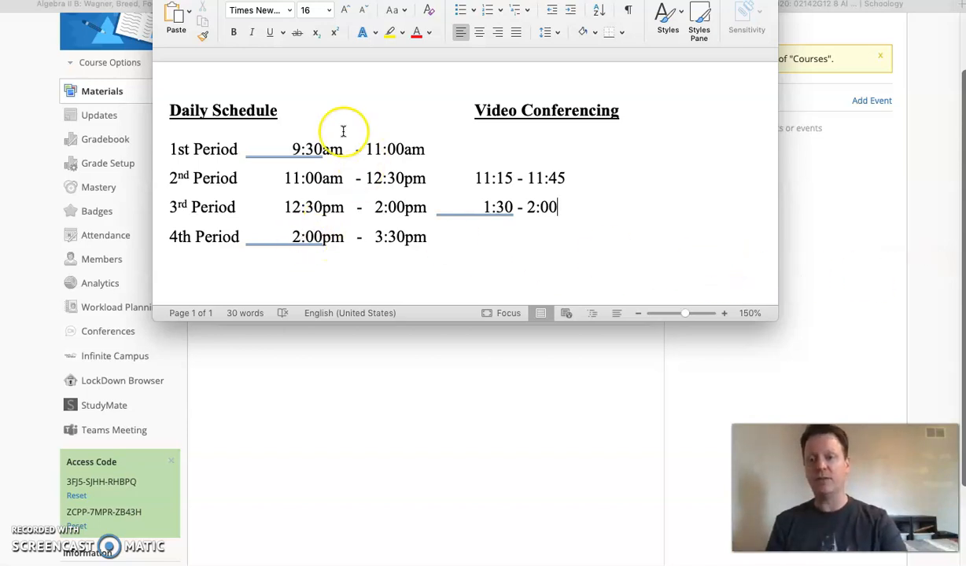
pyautogui.moveTo(355, 212)
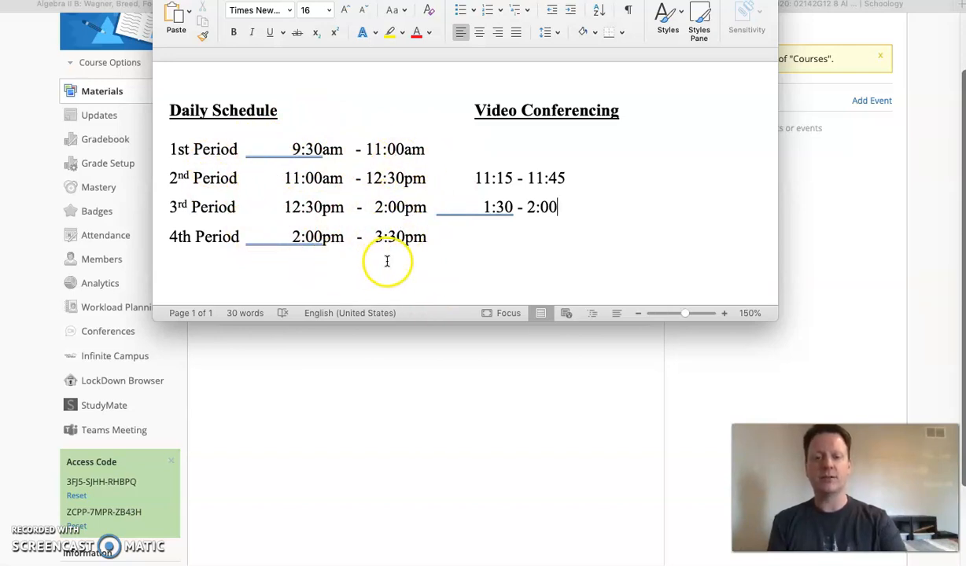
pyautogui.moveTo(557, 249)
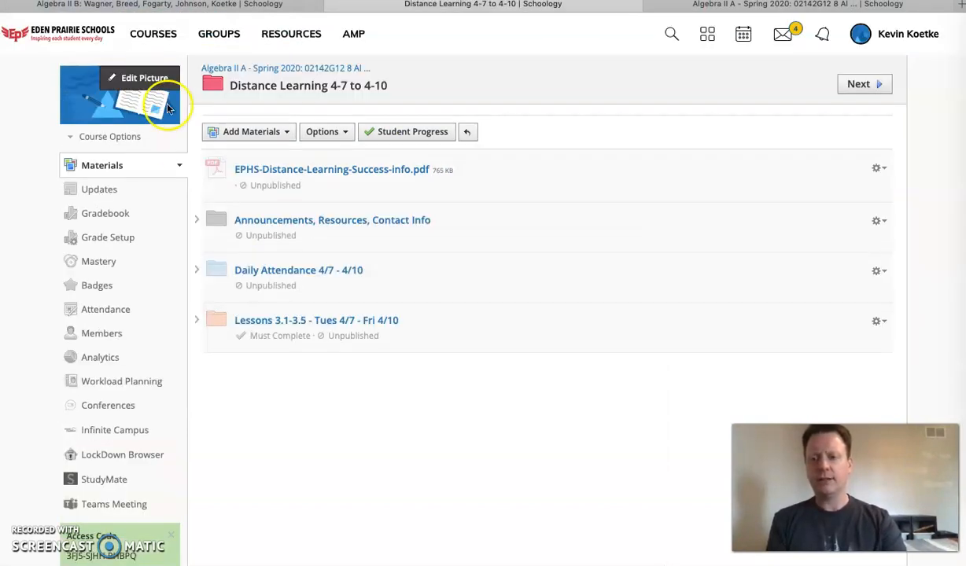
pyautogui.moveTo(365, 177)
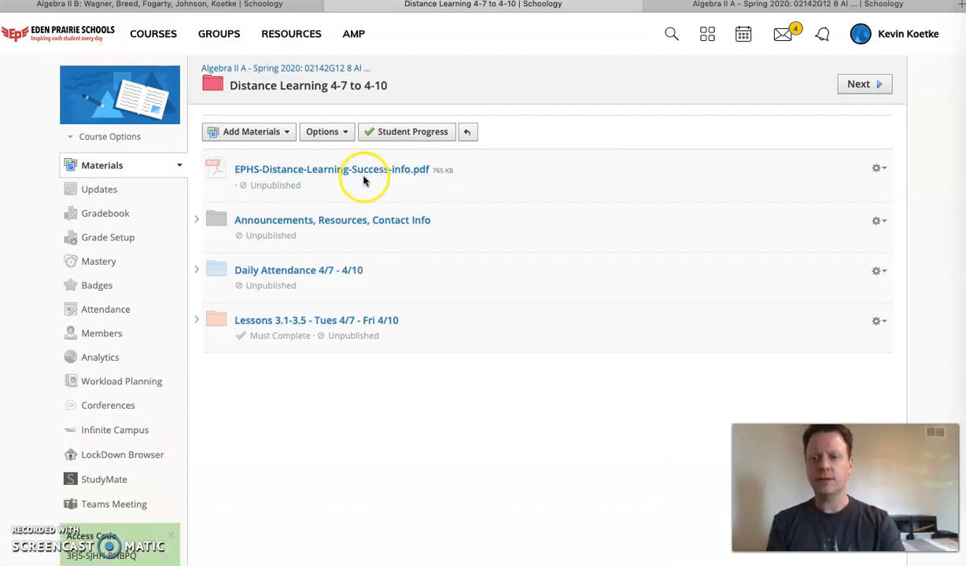
pyautogui.moveTo(313, 220)
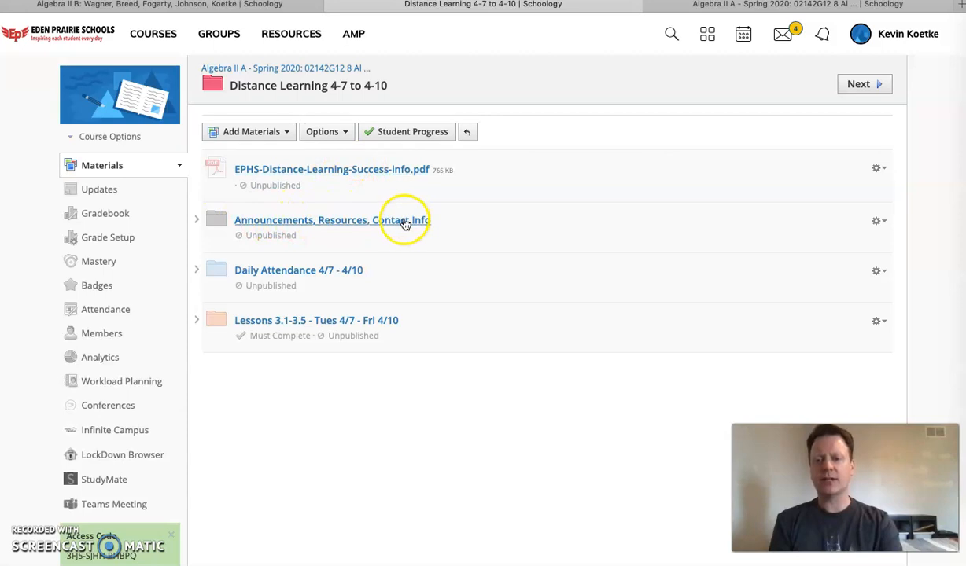
# - Navigate through the Announcements folder and Mr.Koetke folder to the Koetke Office hours and Contact Info page
pyautogui.click(332, 221)
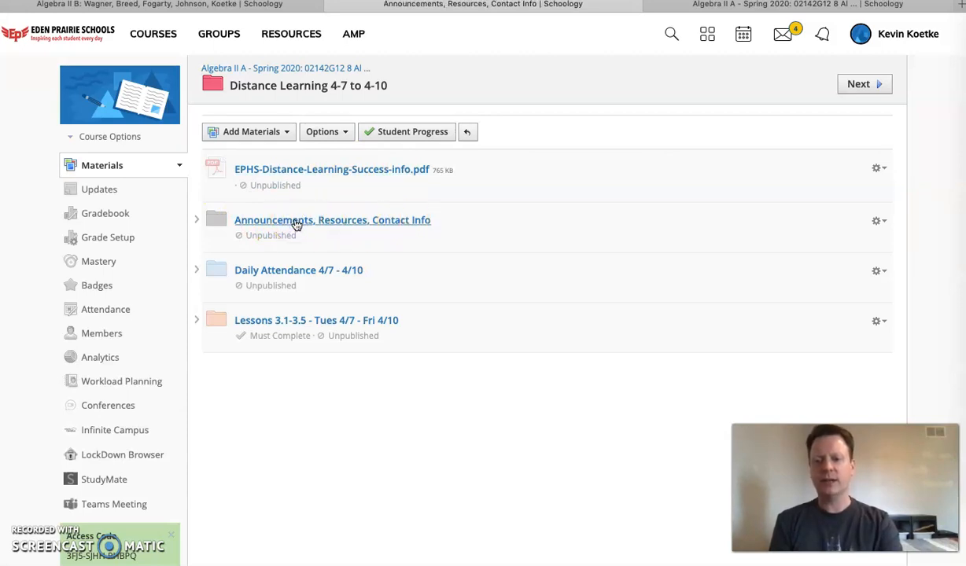
pyautogui.click(332, 220)
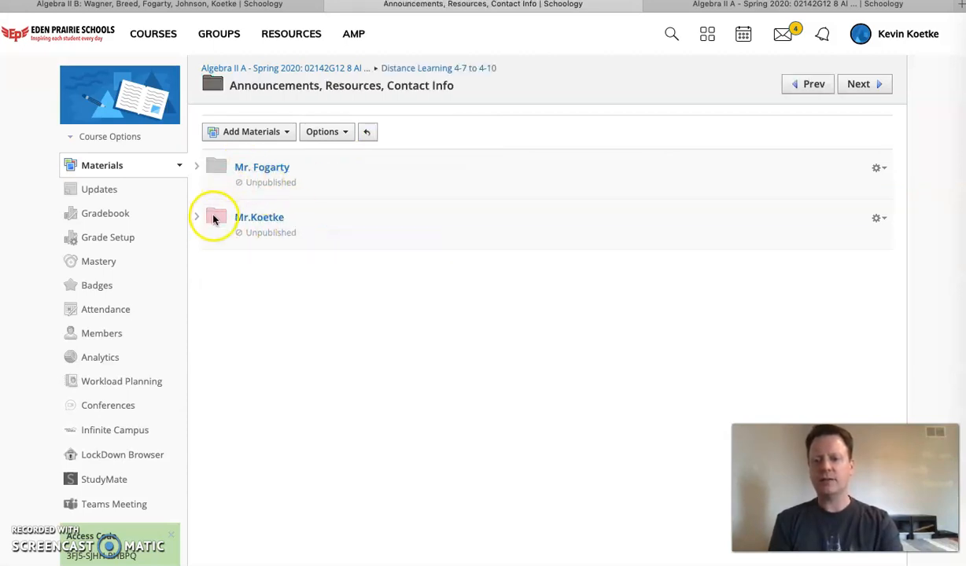
pyautogui.click(199, 217)
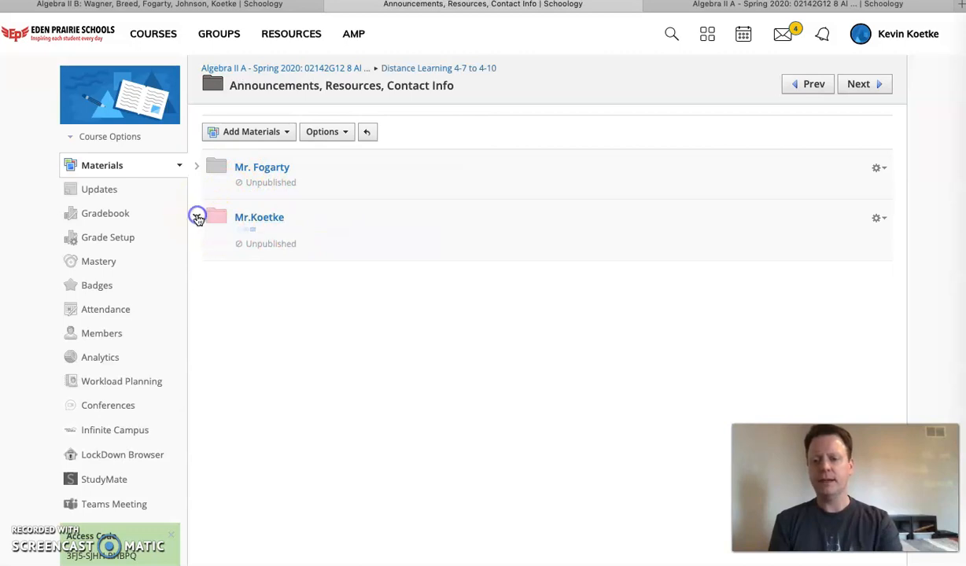
pyautogui.click(198, 217)
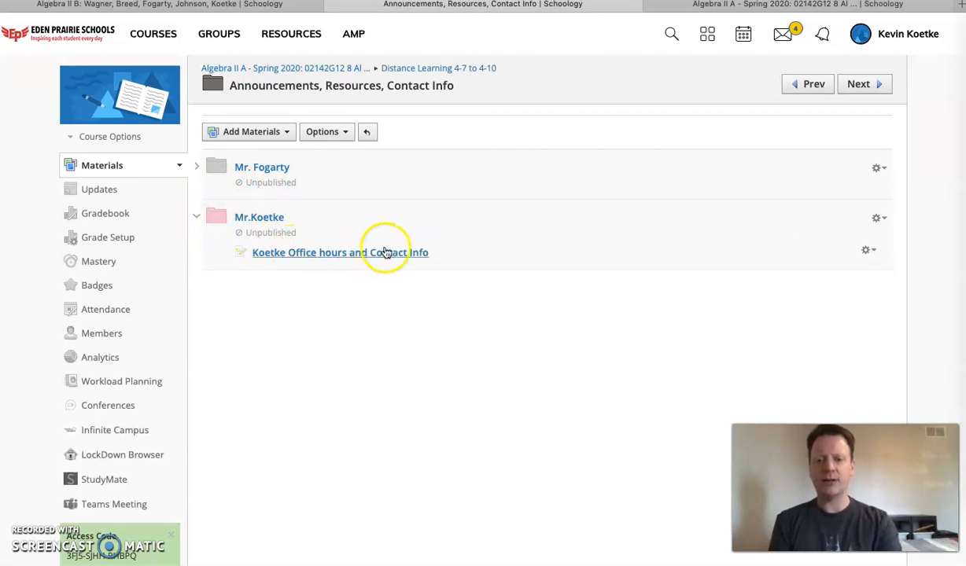
pyautogui.click(340, 252)
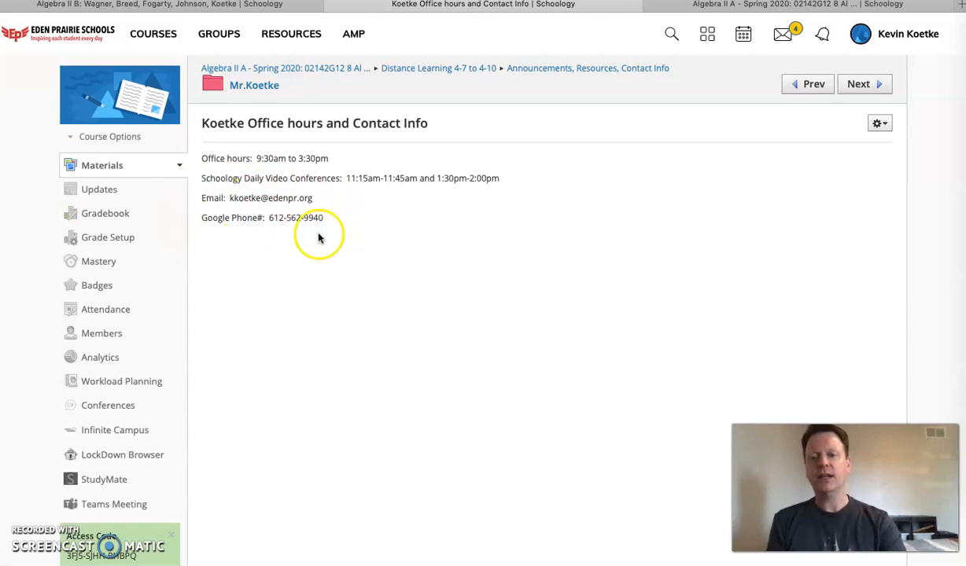
pyautogui.moveTo(354, 255)
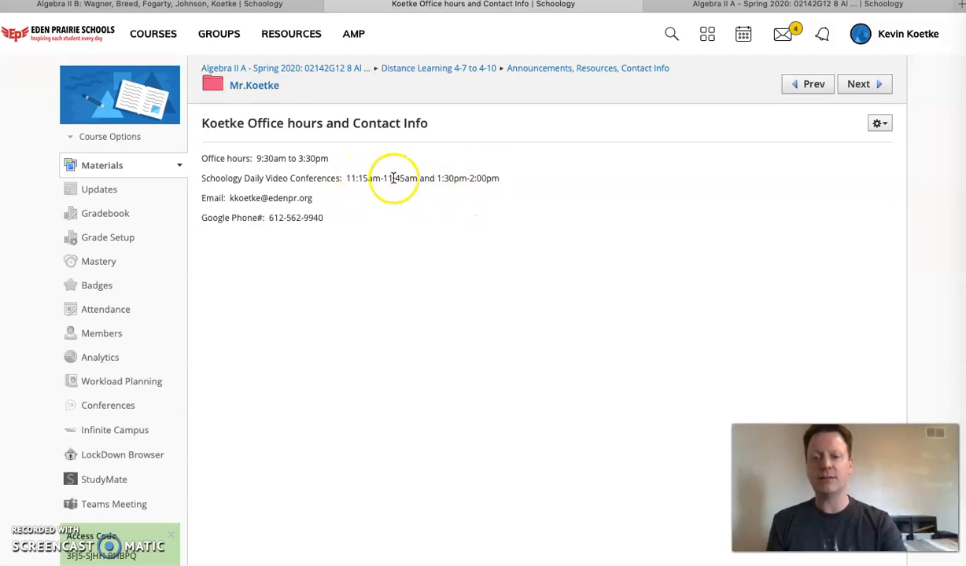
pyautogui.moveTo(507, 217)
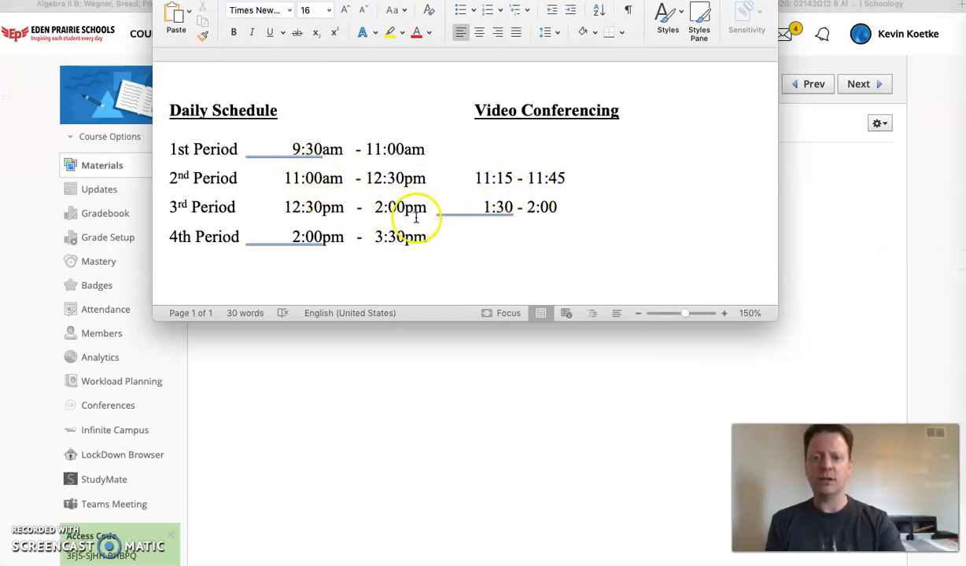
pyautogui.moveTo(538, 172)
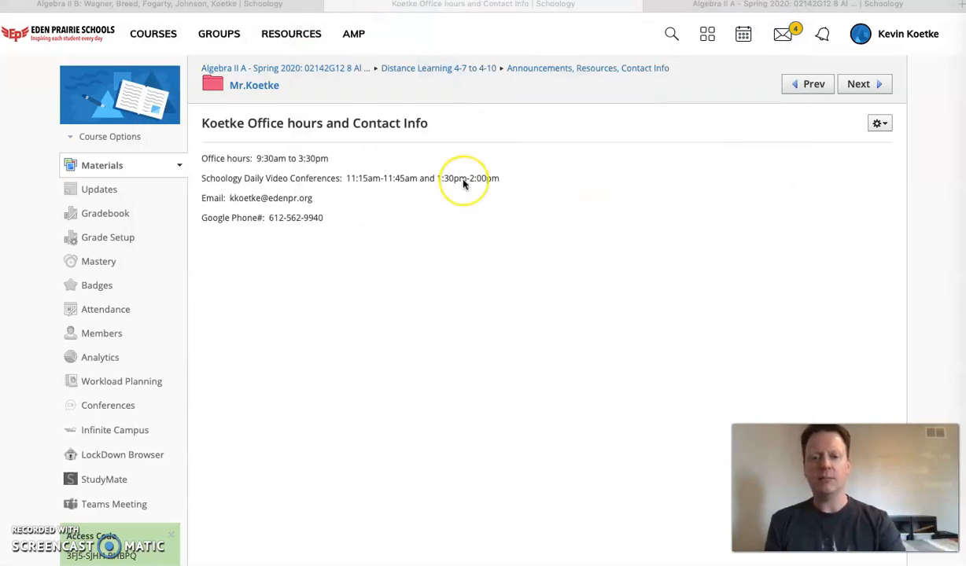
pyautogui.moveTo(506, 195)
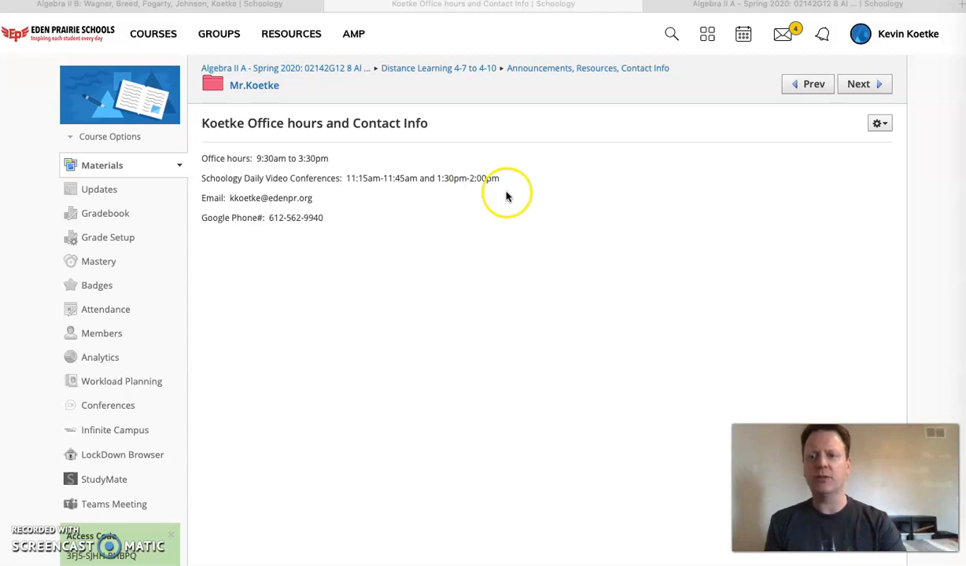
pyautogui.moveTo(343, 94)
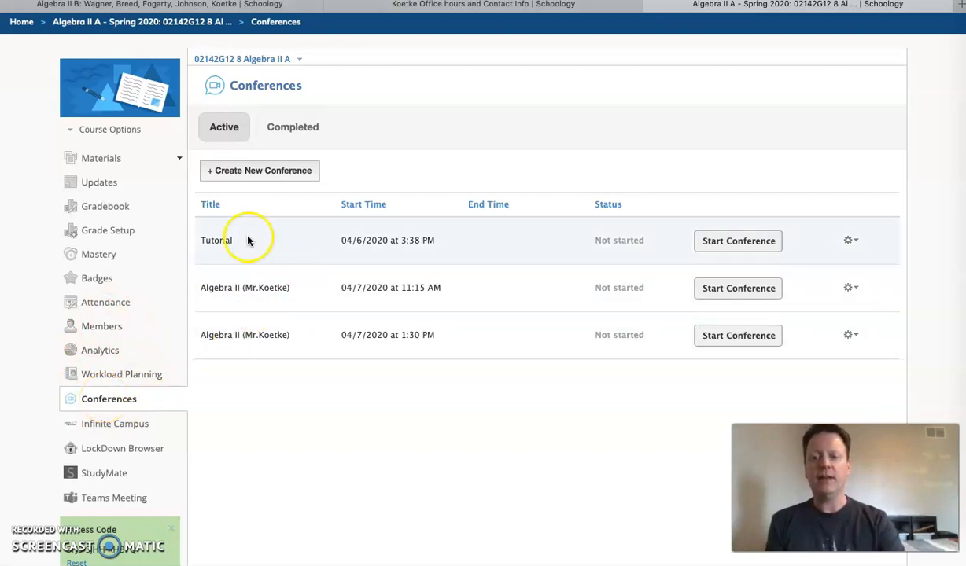
pyautogui.moveTo(695, 251)
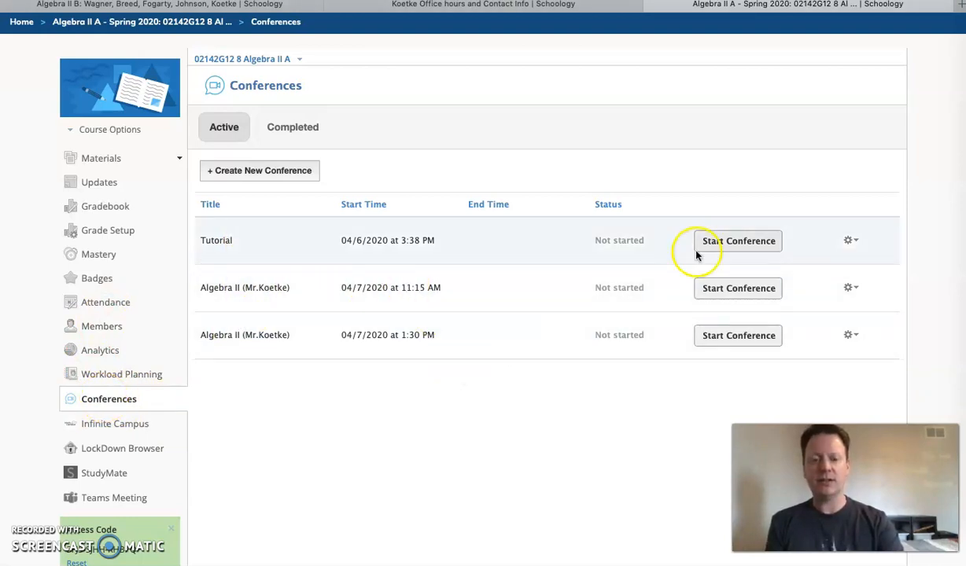
pyautogui.moveTo(738, 288)
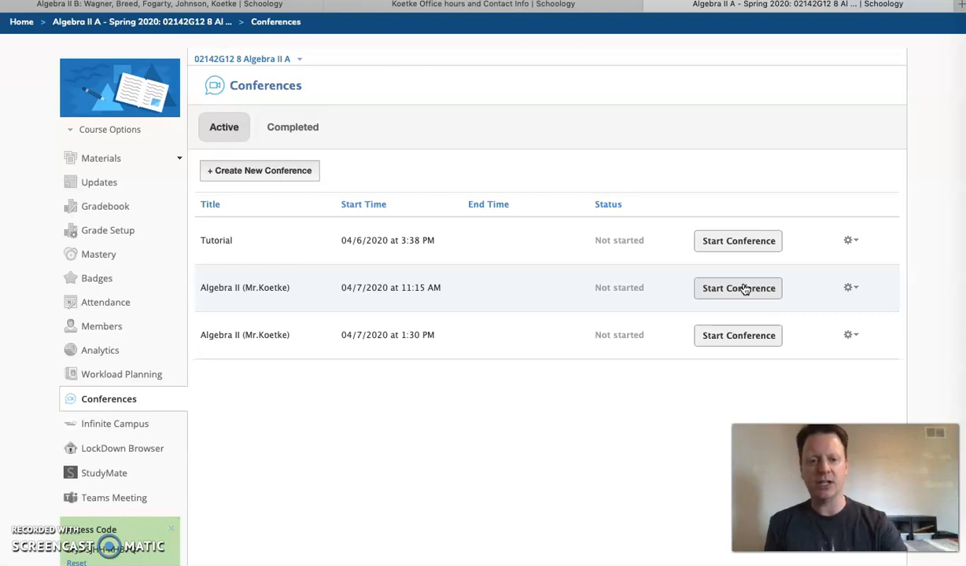
# - Start the Tutorial conference and join its audio by microphone, confirming the echo test
pyautogui.click(737, 288)
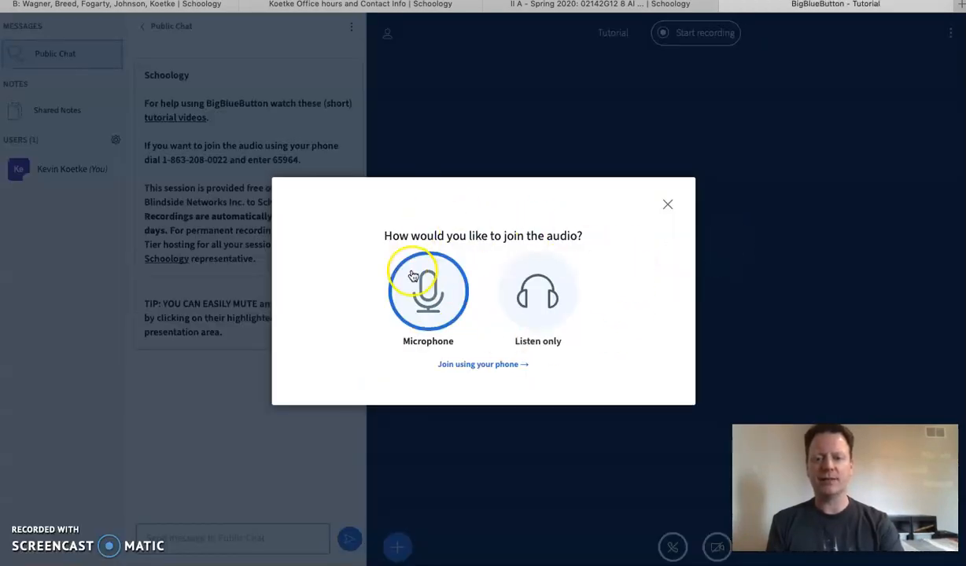
pyautogui.click(427, 295)
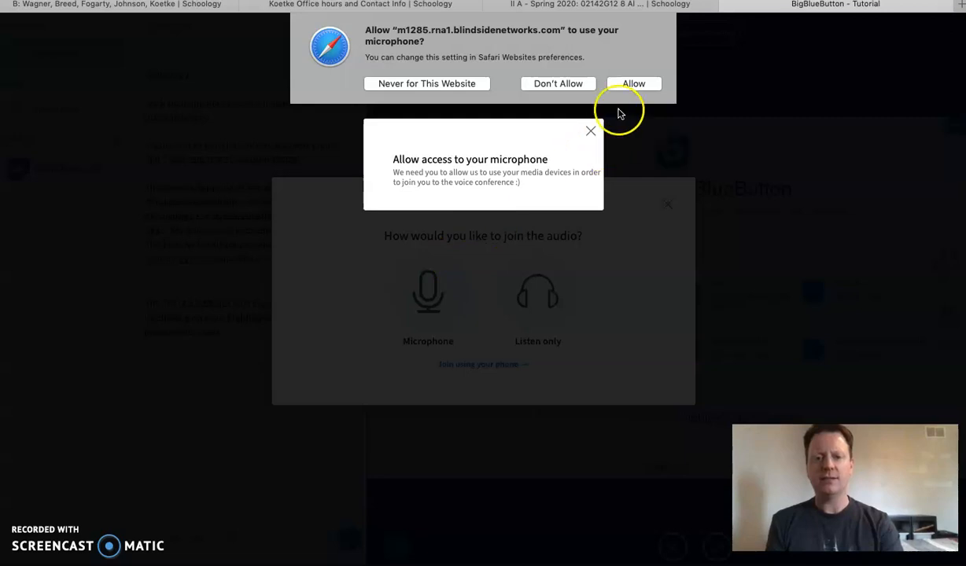
pyautogui.click(633, 83)
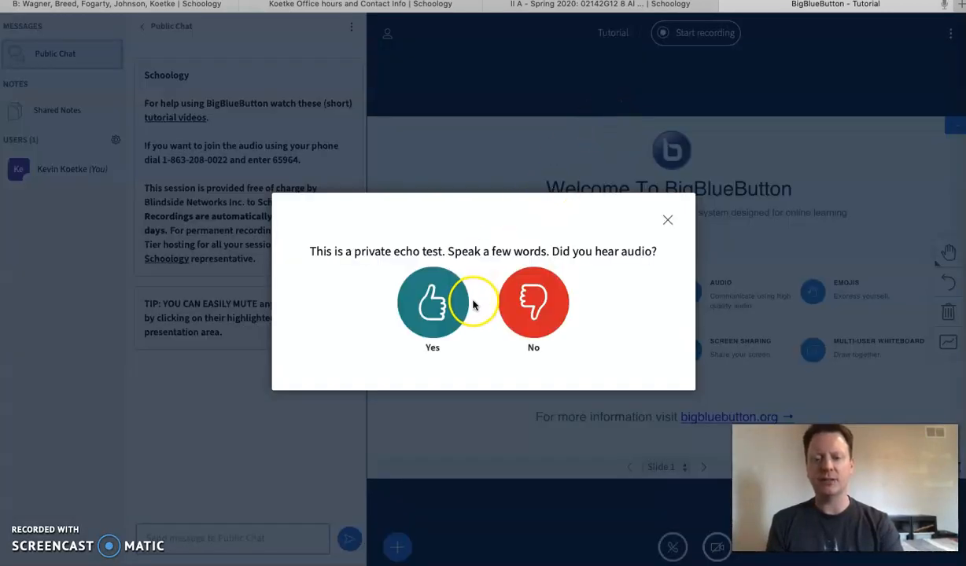
pyautogui.click(431, 302)
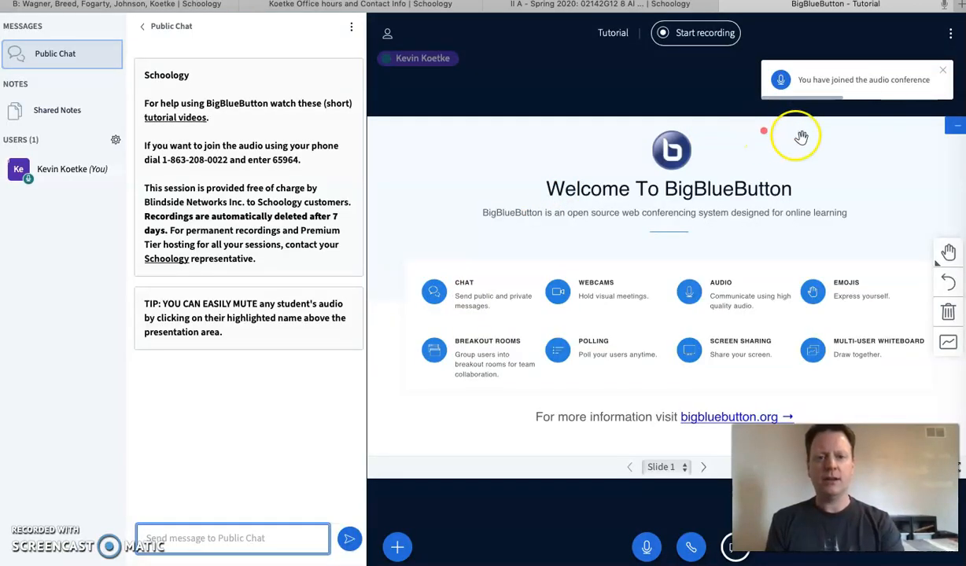
pyautogui.moveTo(535, 60)
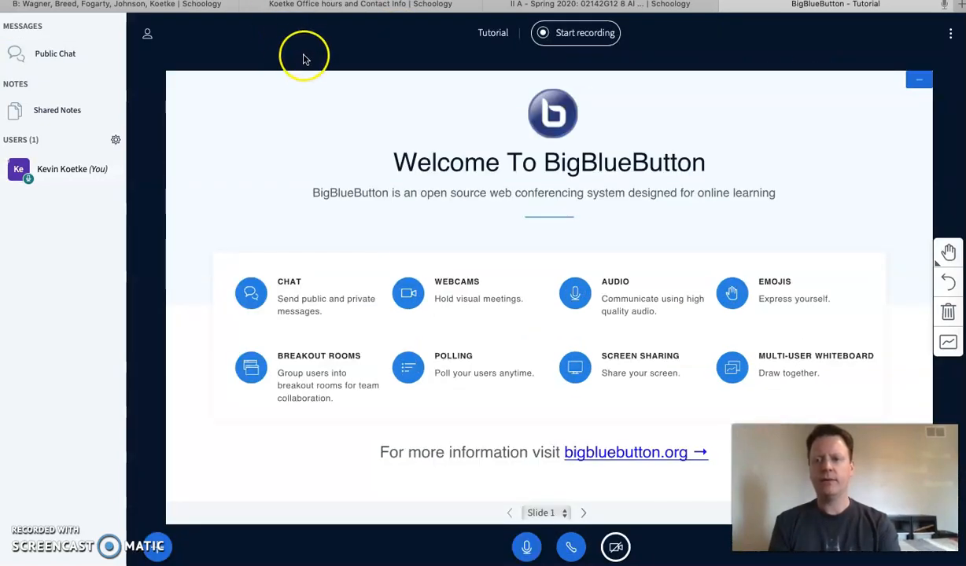
# - Hide the welcome presentation and demonstrate muting and unmuting the microphone
pyautogui.click(525, 548)
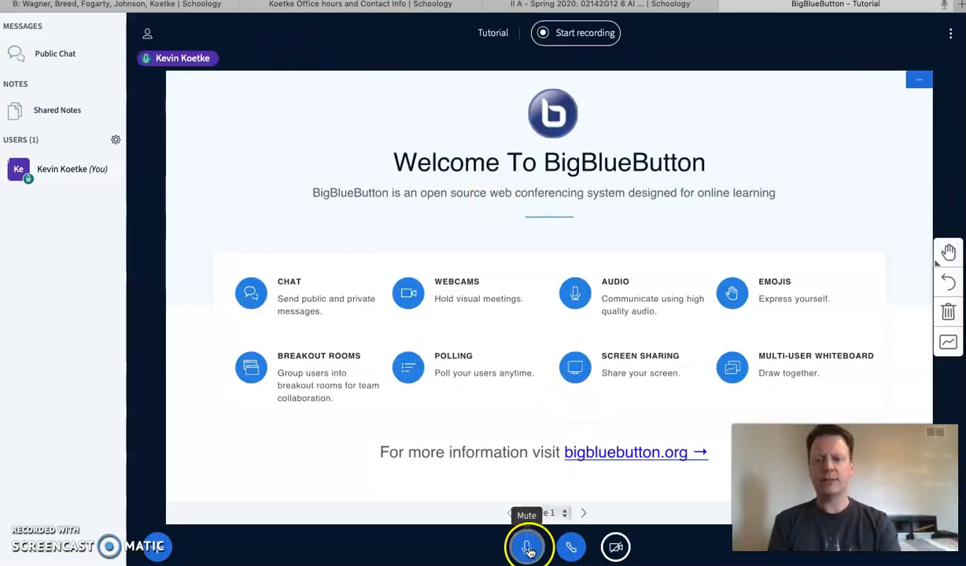
pyautogui.click(919, 78)
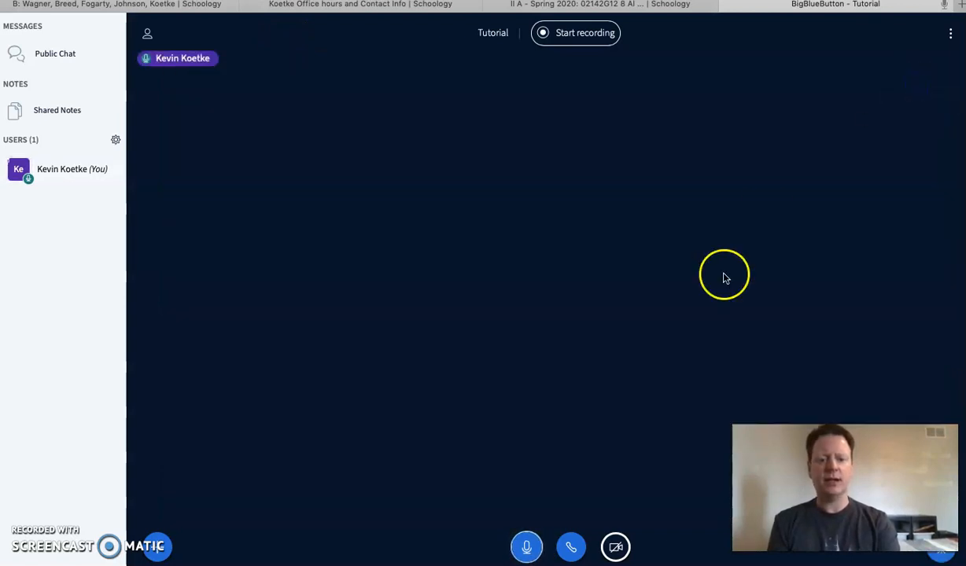
pyautogui.moveTo(525, 547)
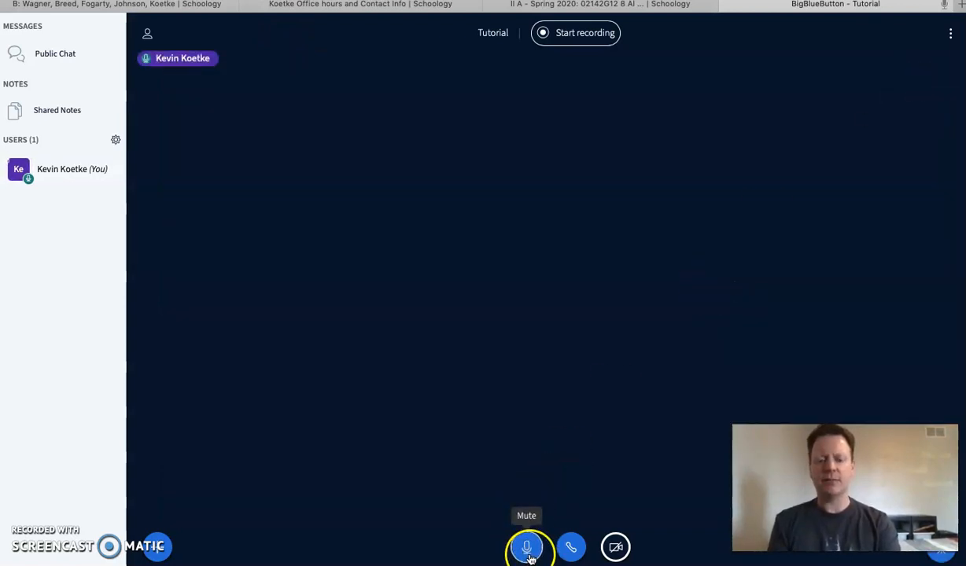
pyautogui.moveTo(615, 547)
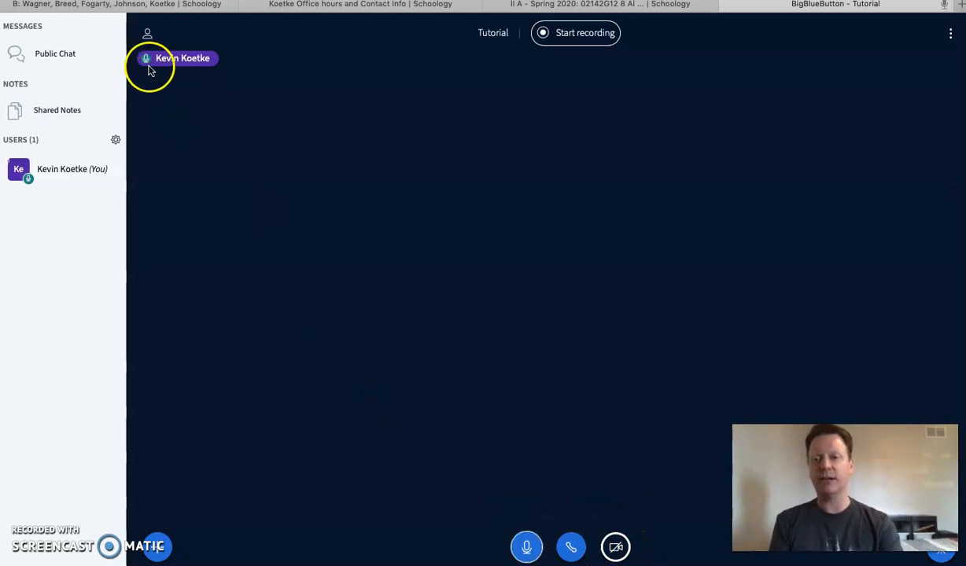
pyautogui.click(525, 547)
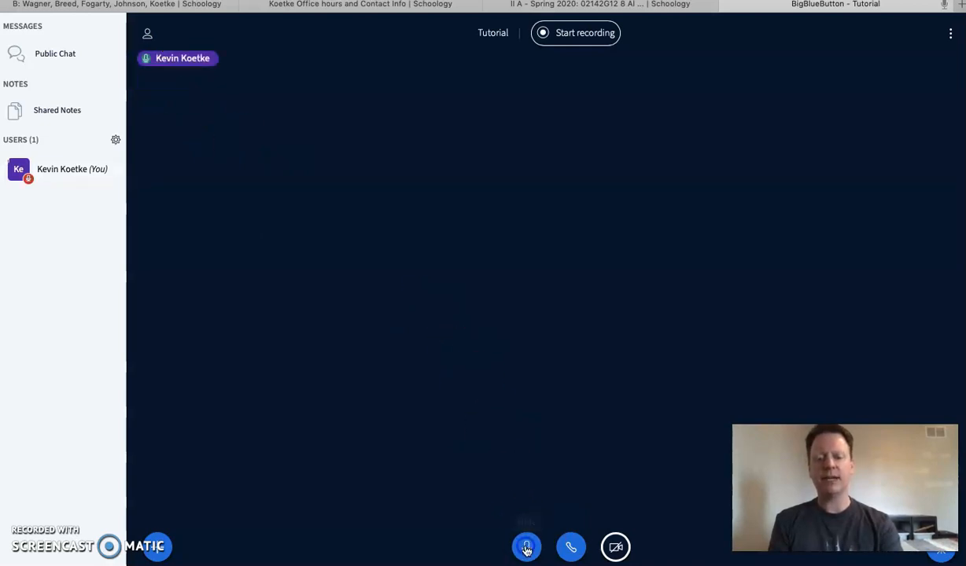
pyautogui.click(525, 548)
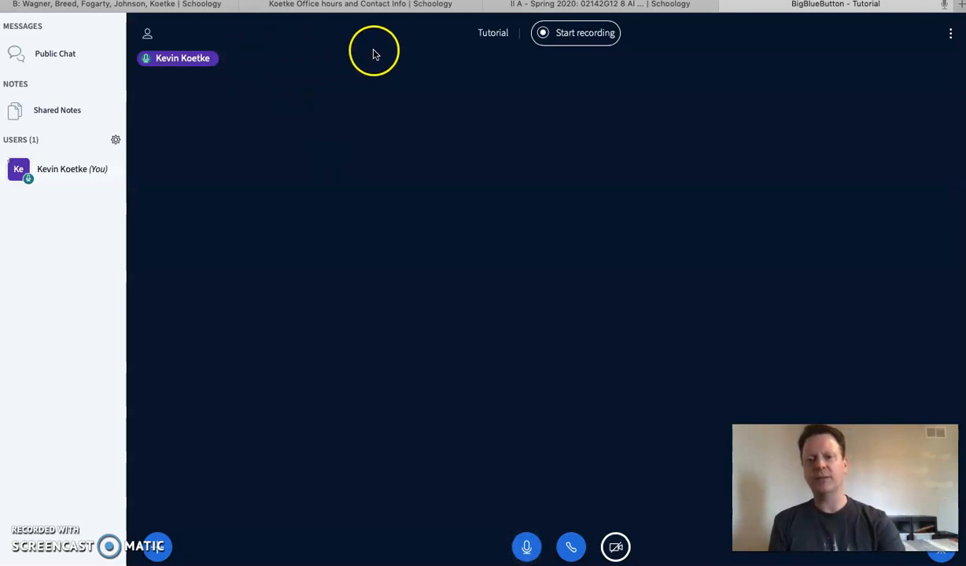
# - Mute and unmute the microphone again, then bring up the meeting options list
pyautogui.click(526, 547)
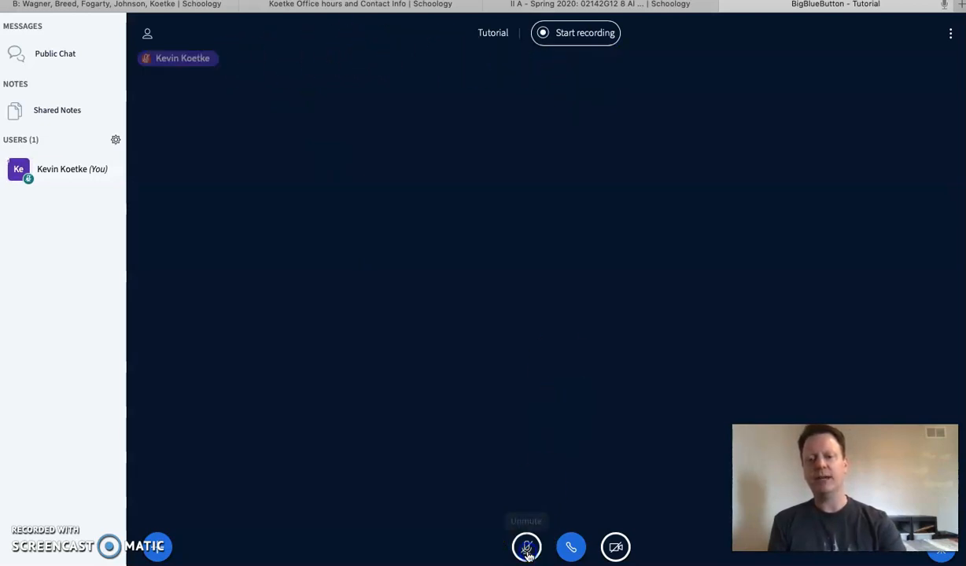
pyautogui.click(525, 548)
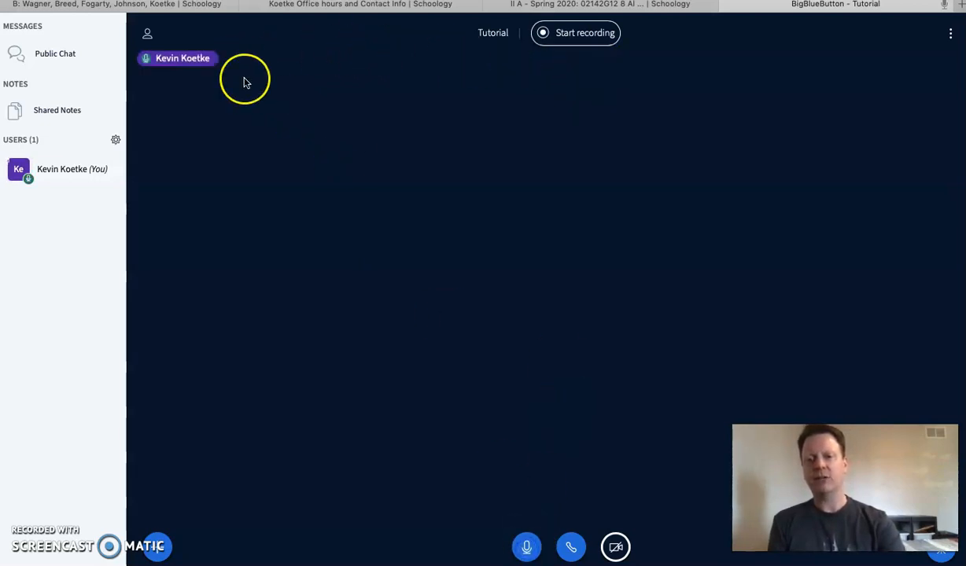
pyautogui.moveTo(277, 98)
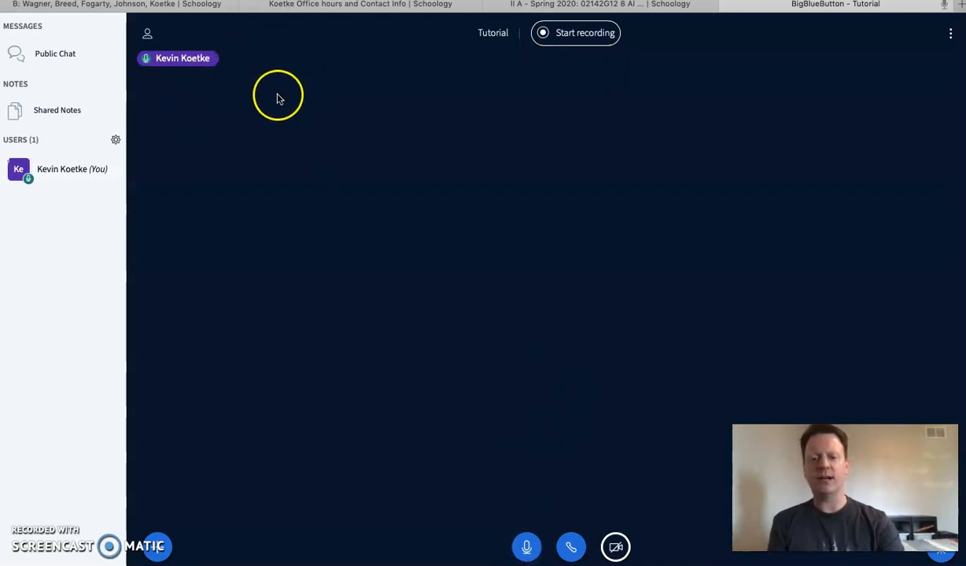
pyautogui.moveTo(411, 318)
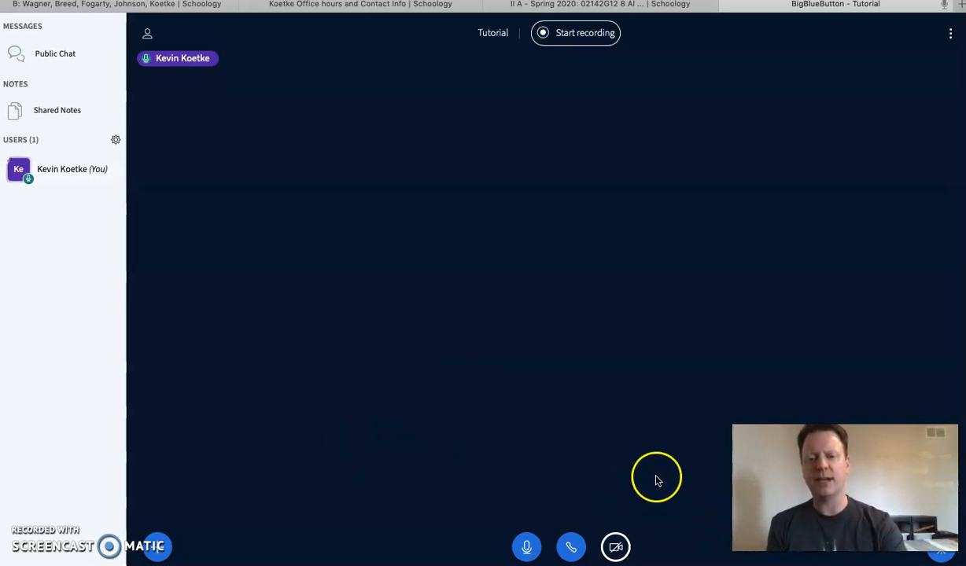
pyautogui.moveTo(553, 401)
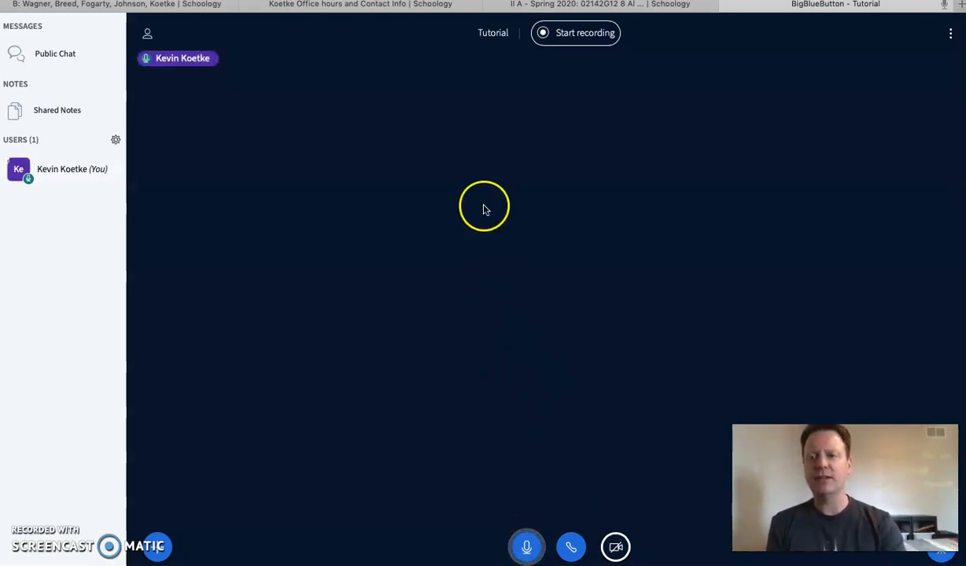
pyautogui.moveTo(774, 192)
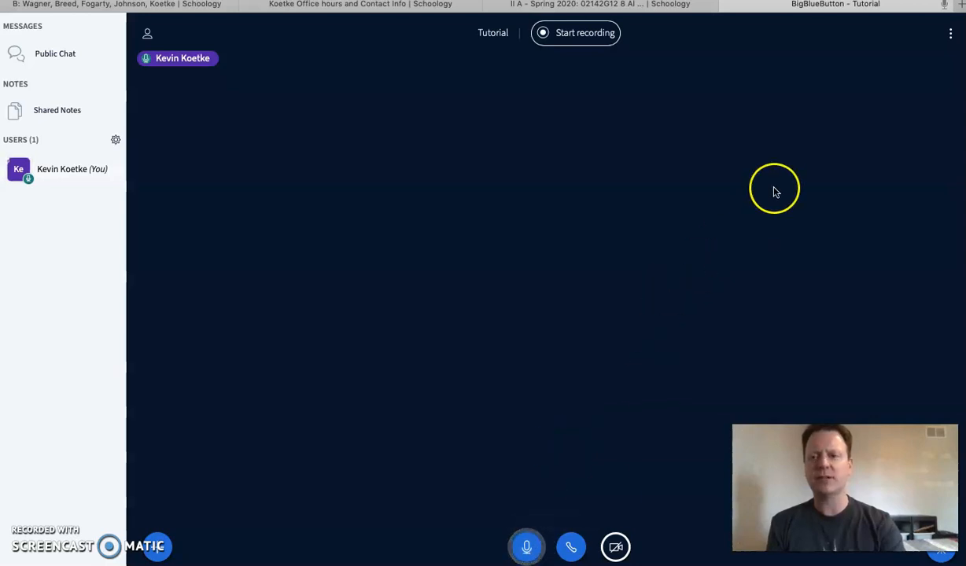
pyautogui.moveTo(175, 132)
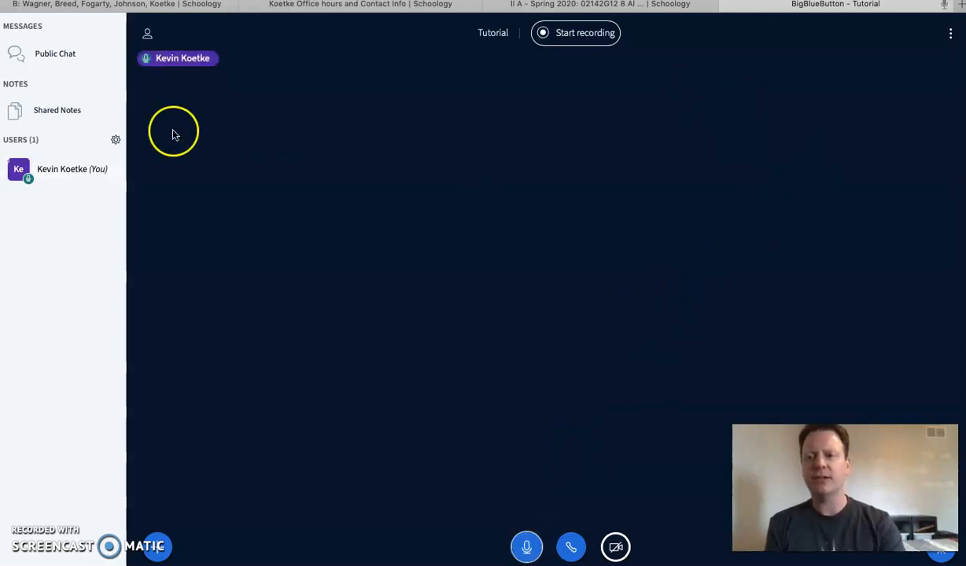
pyautogui.moveTo(913, 96)
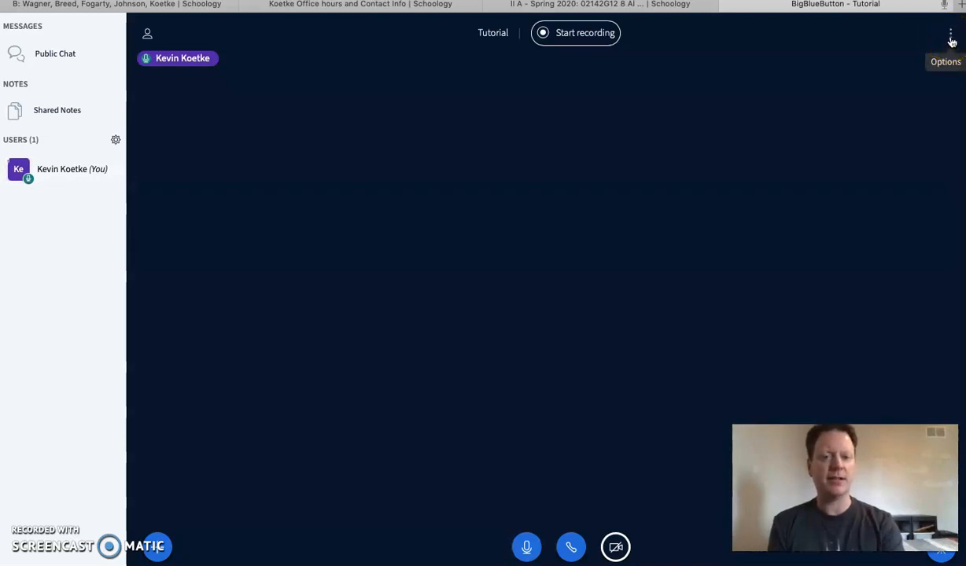
pyautogui.click(949, 33)
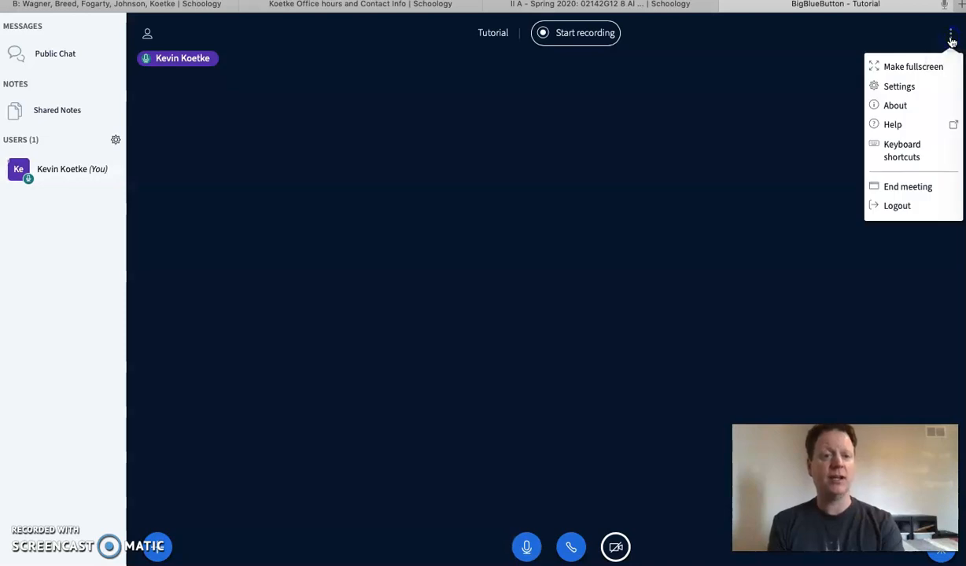
pyautogui.moveTo(895, 106)
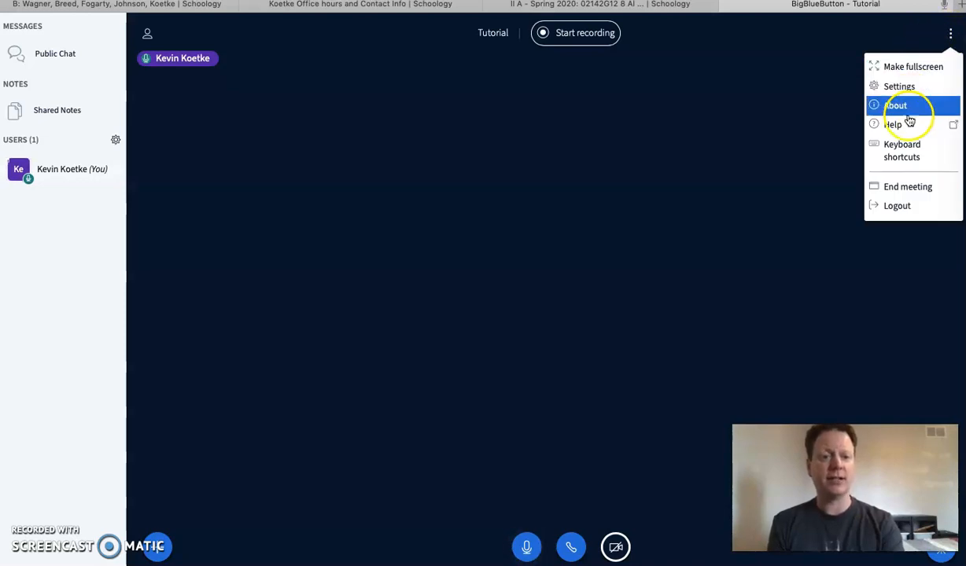
pyautogui.moveTo(907, 186)
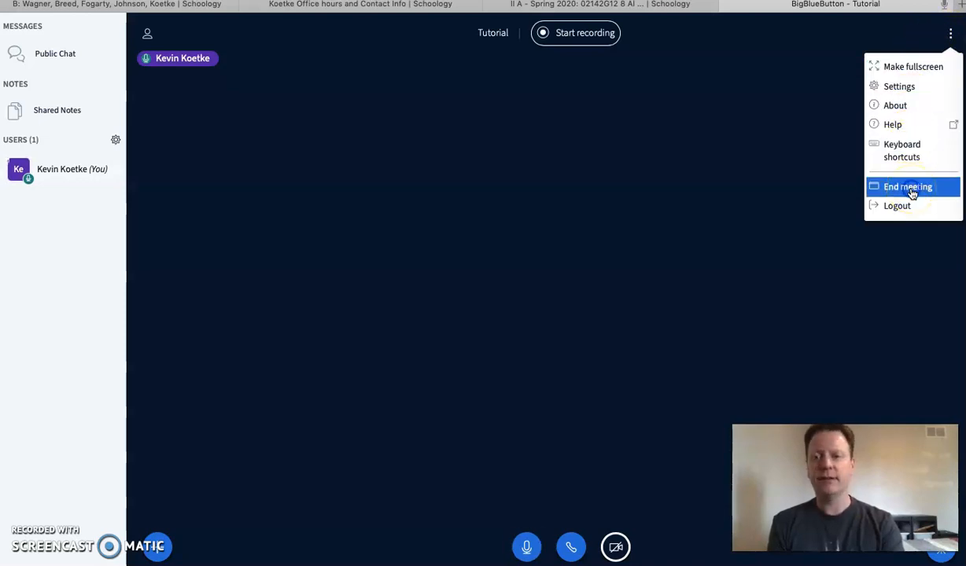
# - End the running Tutorial conference from the Conferences list
pyautogui.click(906, 185)
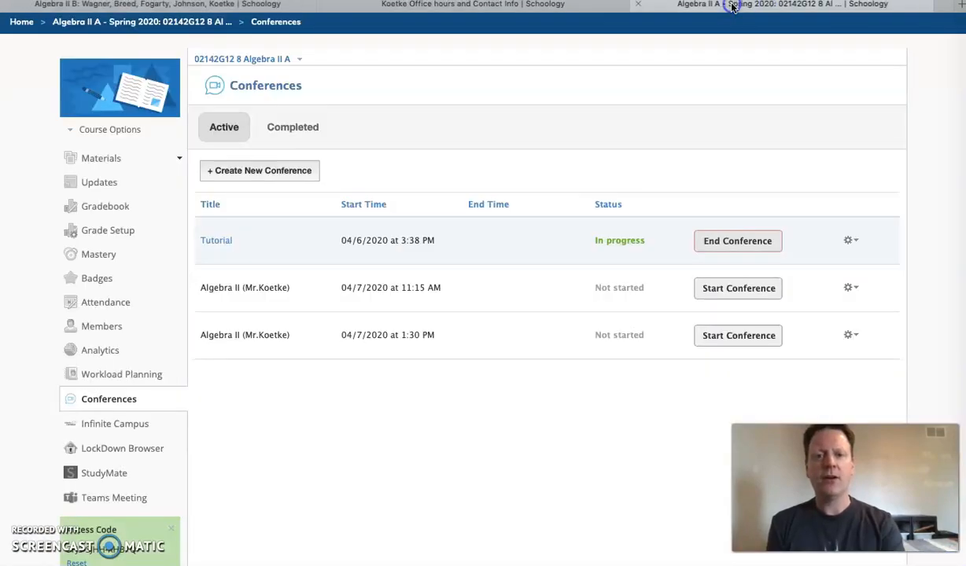
pyautogui.moveTo(736, 241)
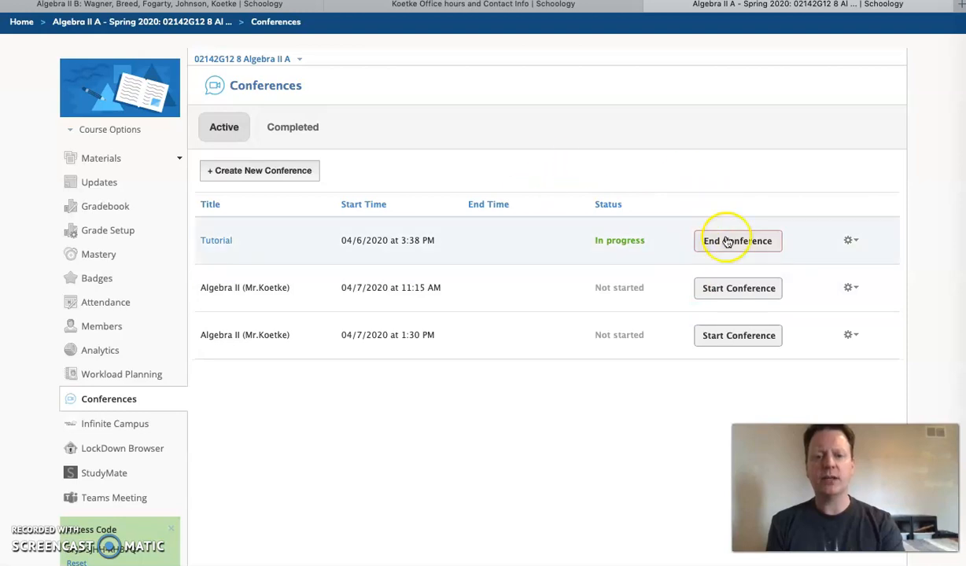
pyautogui.click(738, 240)
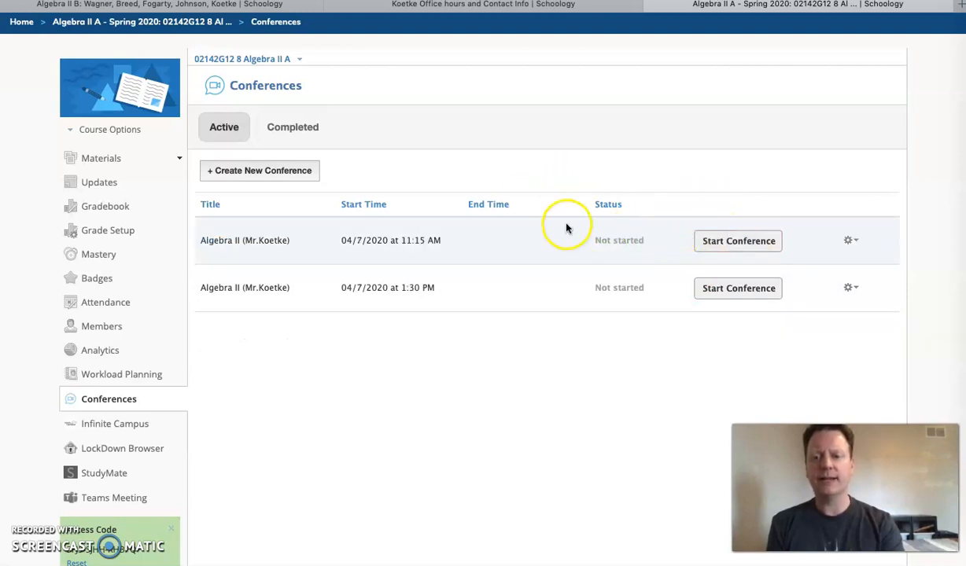
pyautogui.moveTo(302, 298)
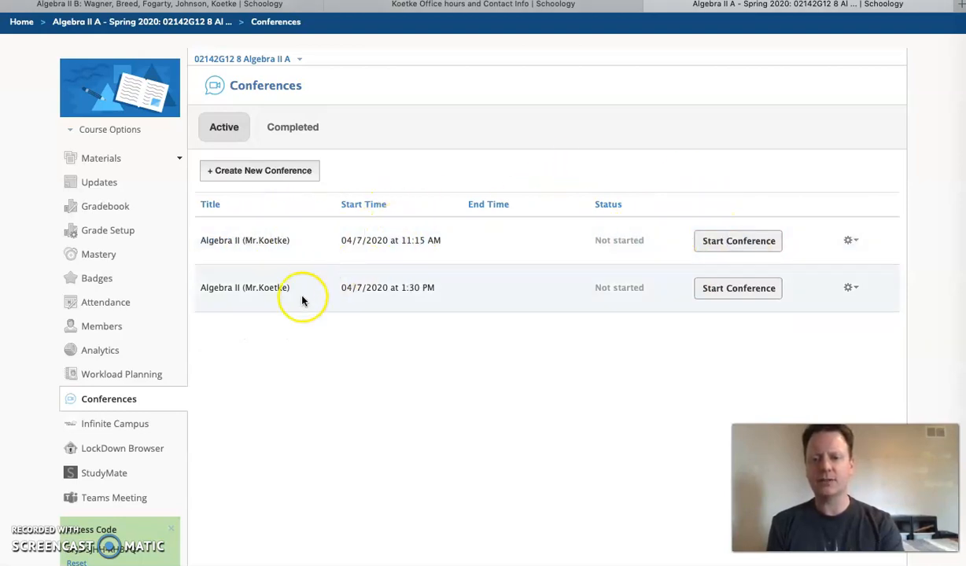
pyautogui.moveTo(449, 283)
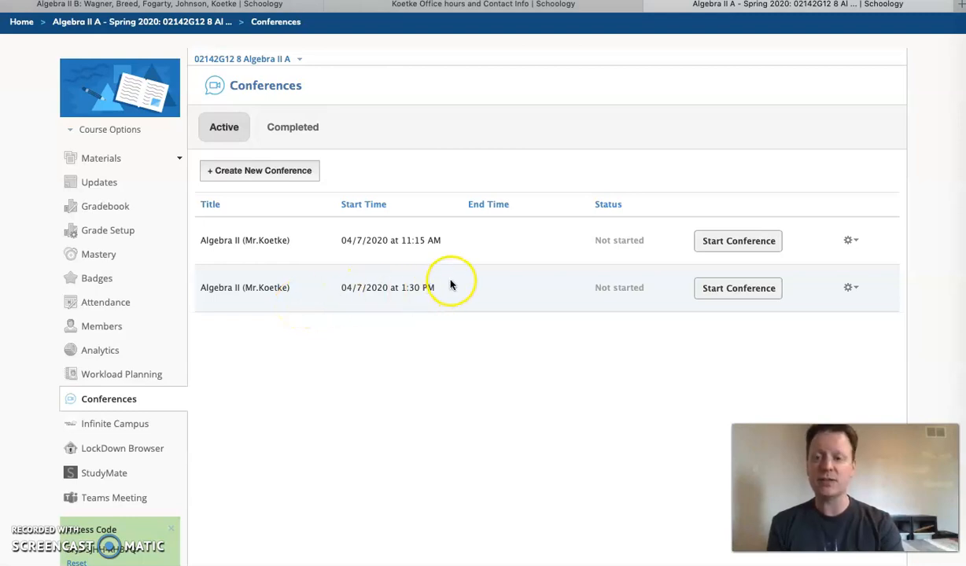
pyautogui.moveTo(451, 229)
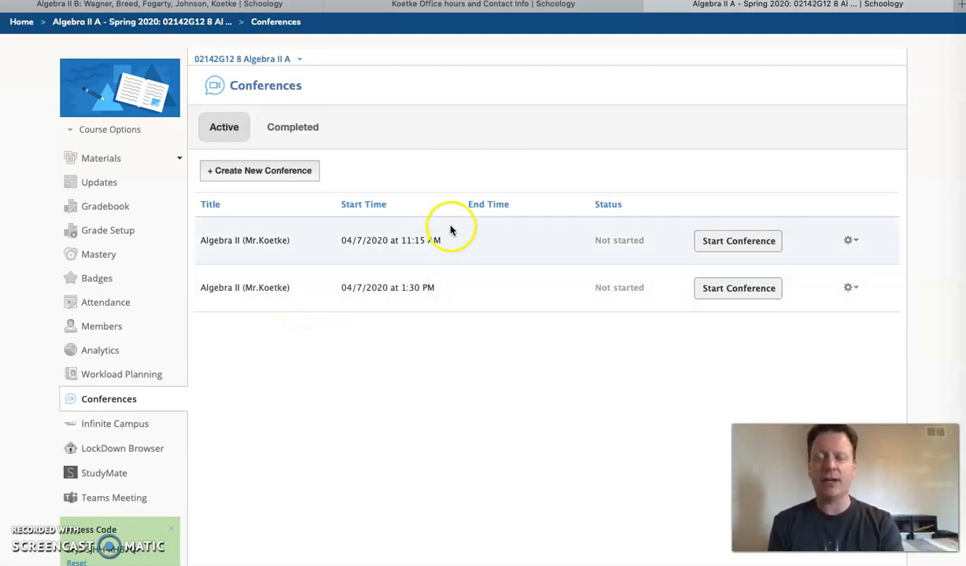
pyautogui.moveTo(362, 16)
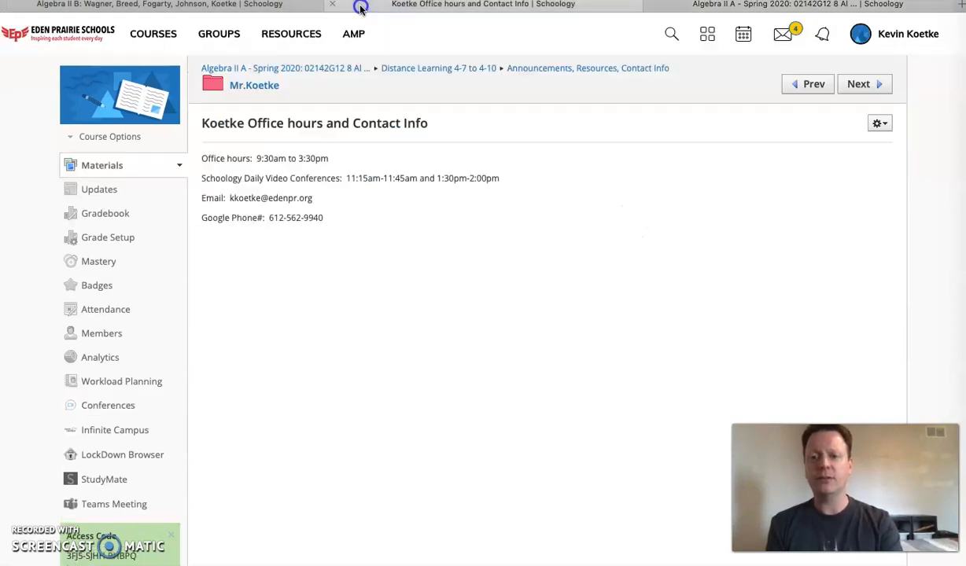
pyautogui.moveTo(472, 133)
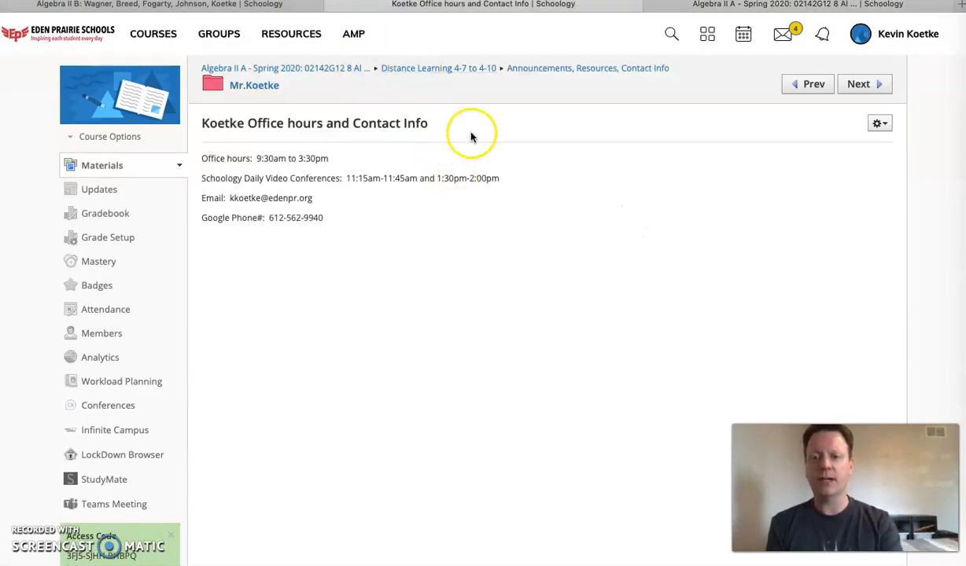
pyautogui.moveTo(444, 179)
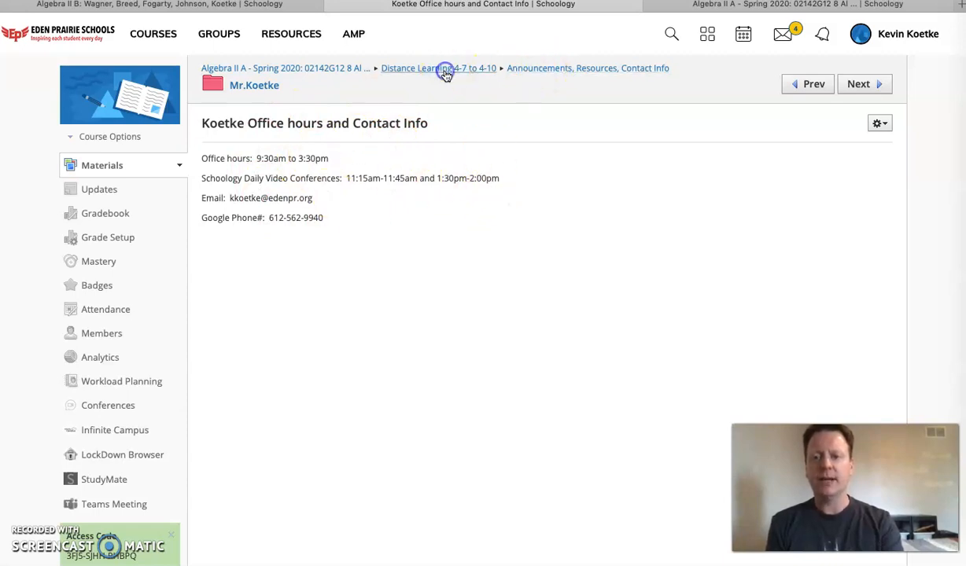
# - Go back to the Distance Learning 4-7 to 4-10 folder and select its Daily Attendance folder
pyautogui.click(438, 67)
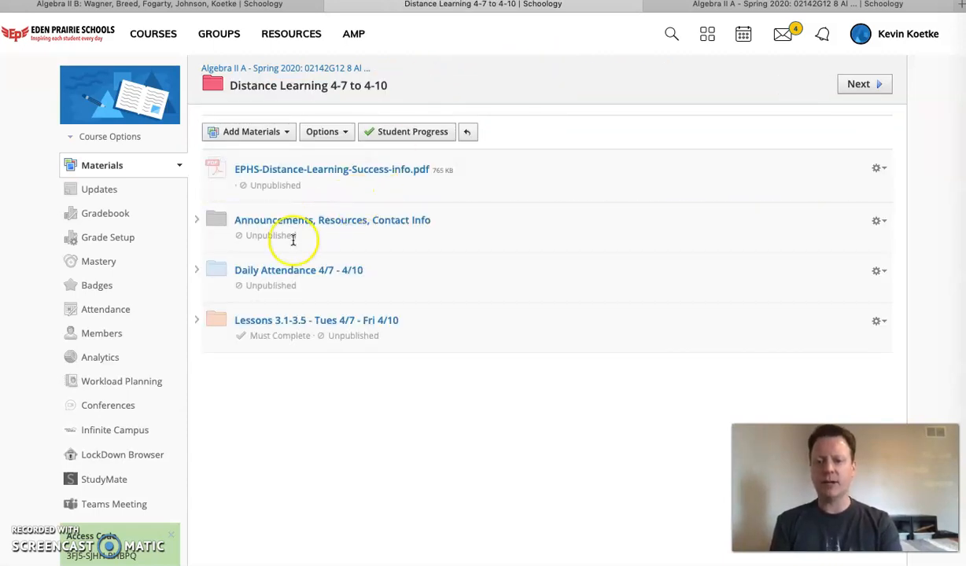
pyautogui.moveTo(297, 274)
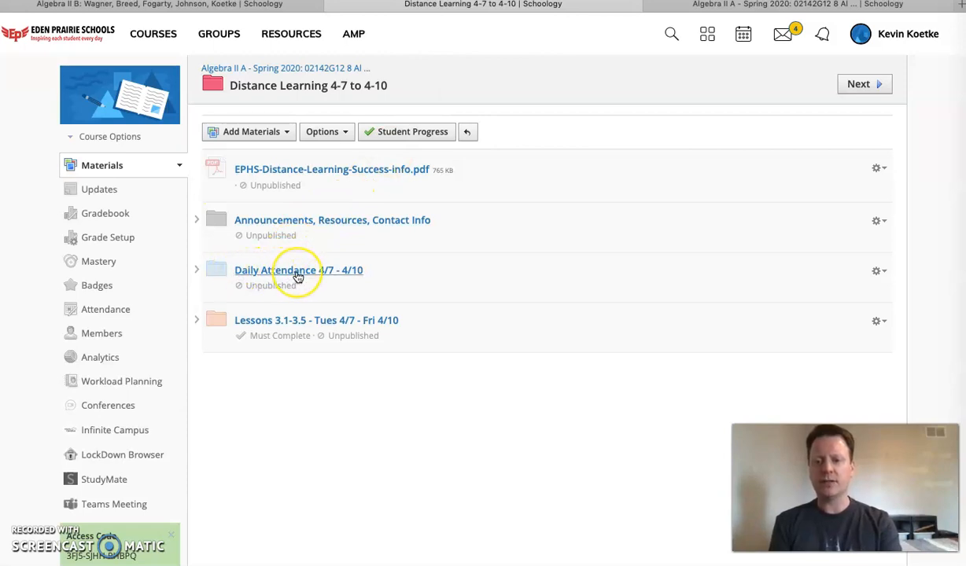
pyautogui.click(299, 270)
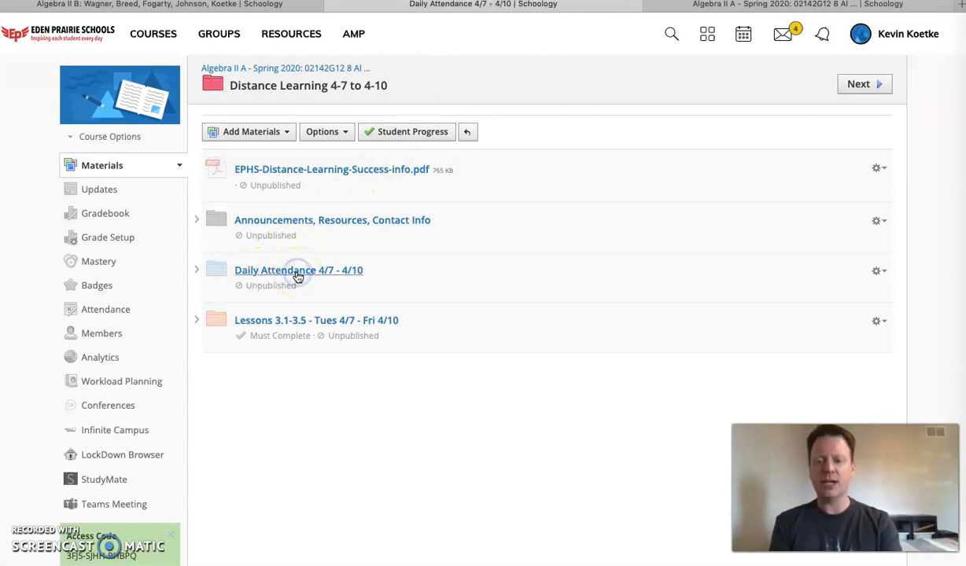
# - Open the Attendance Quiz -Tues 4/7 to show its true/false check-in question
pyautogui.click(298, 271)
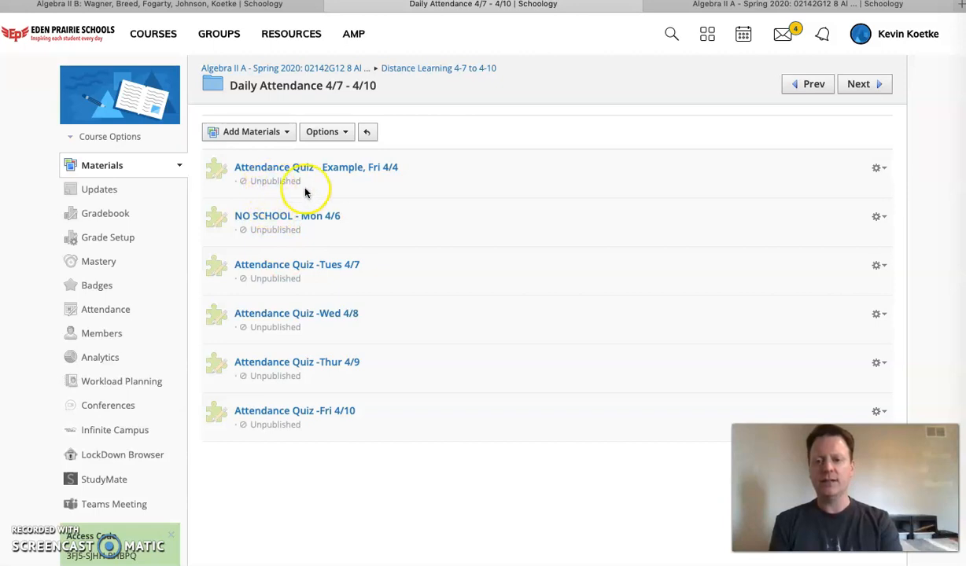
pyautogui.moveTo(296, 274)
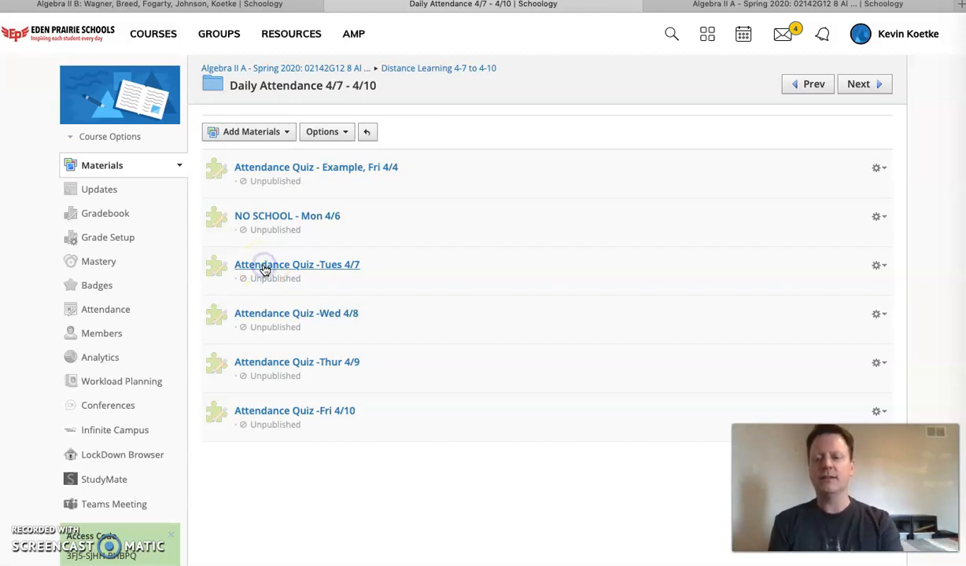
pyautogui.click(298, 264)
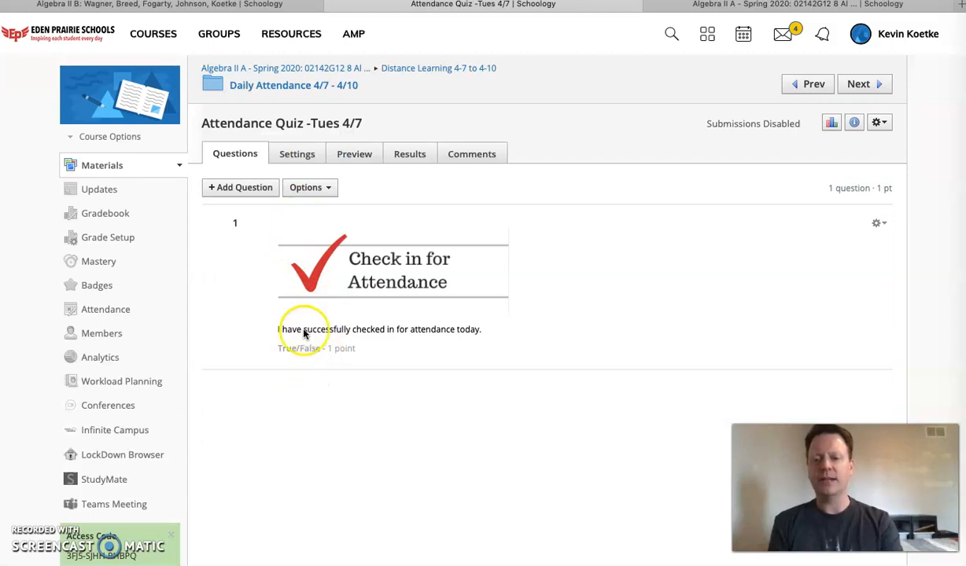
pyautogui.moveTo(385, 236)
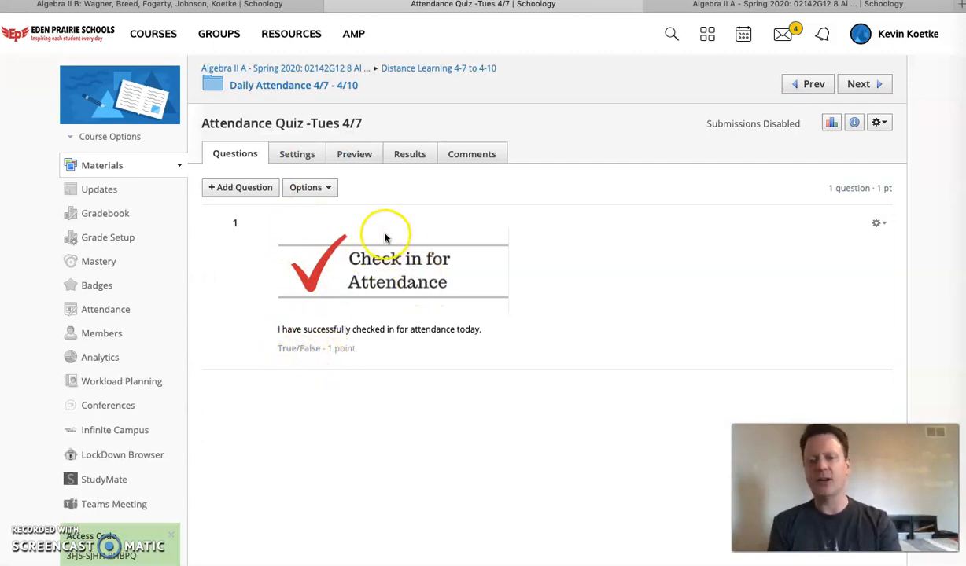
pyautogui.moveTo(384, 217)
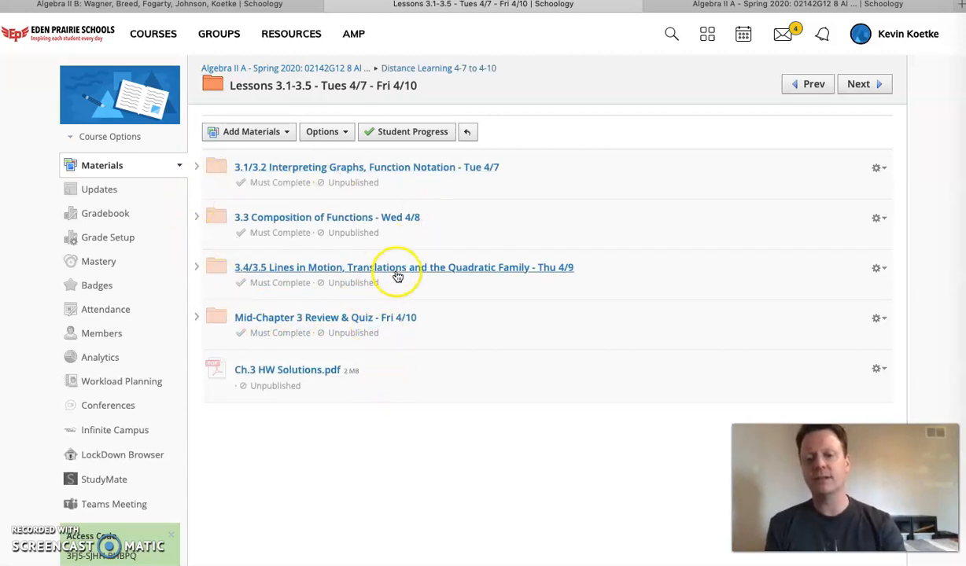
pyautogui.moveTo(399, 243)
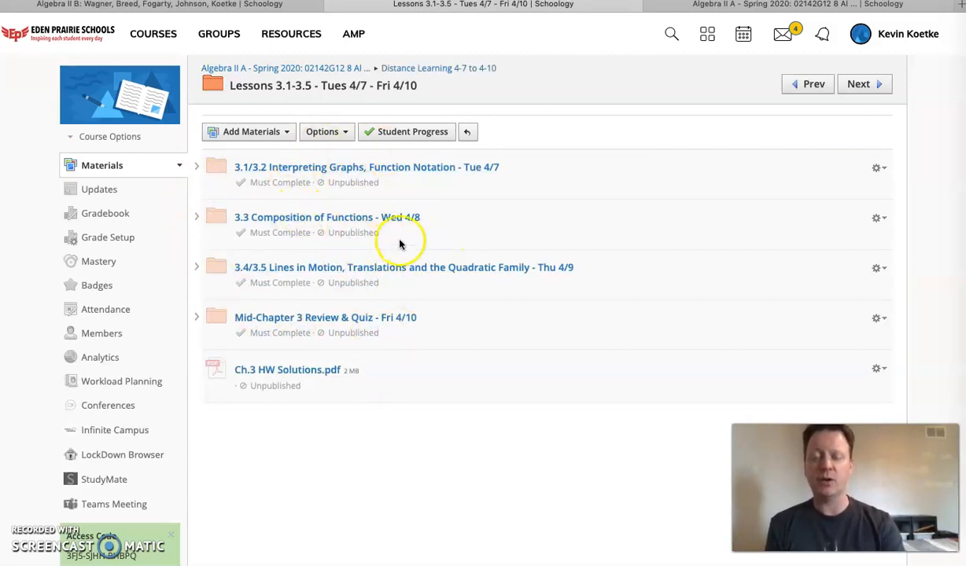
pyautogui.moveTo(362, 228)
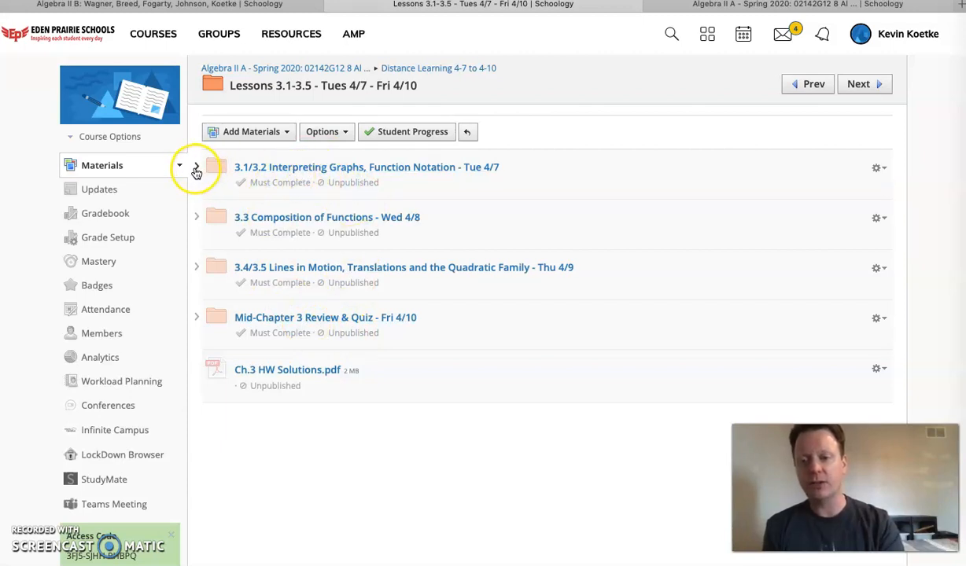
# - Expand the 3.3 Composition of Functions and 3.1/3.2 lesson folders to list their assignments
pyautogui.click(196, 217)
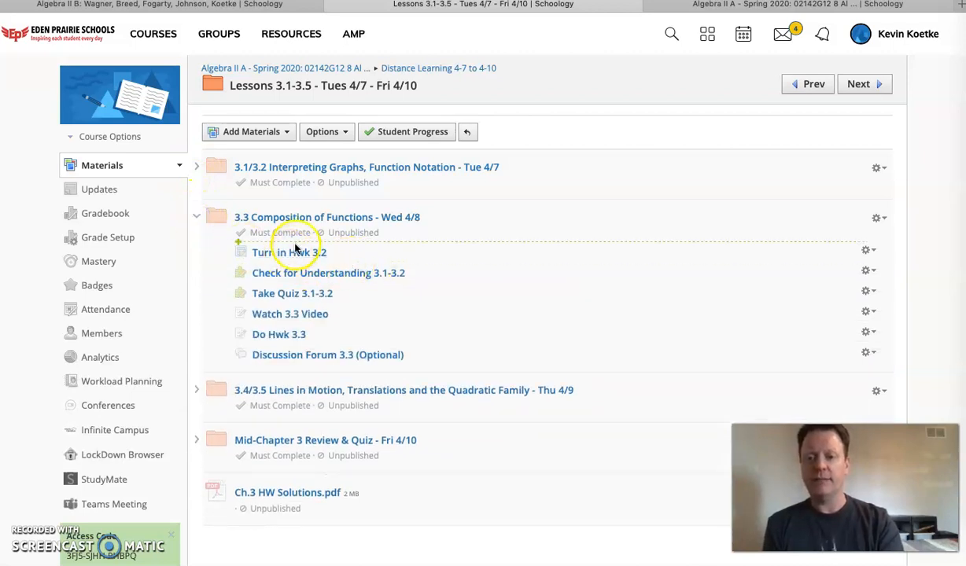
pyautogui.click(197, 167)
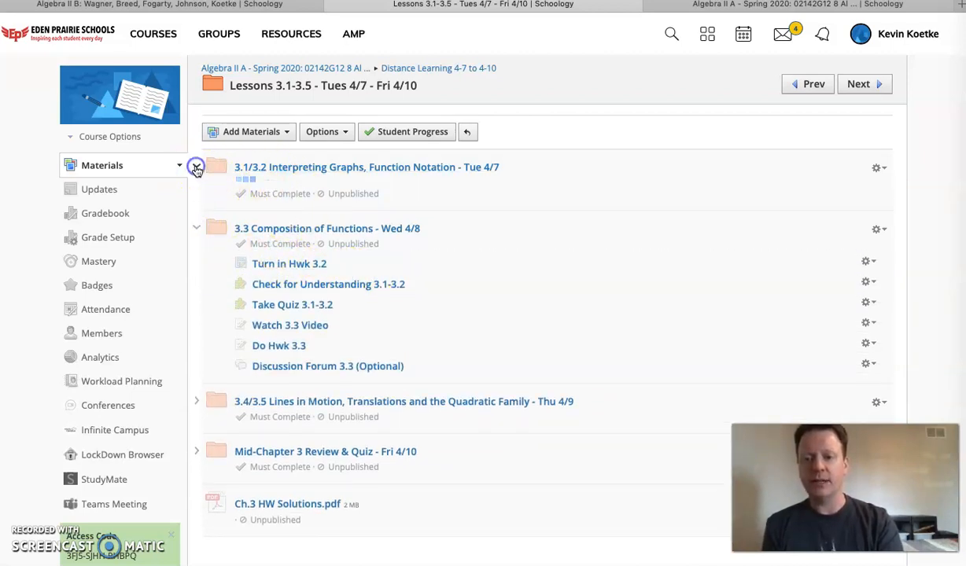
pyautogui.click(195, 166)
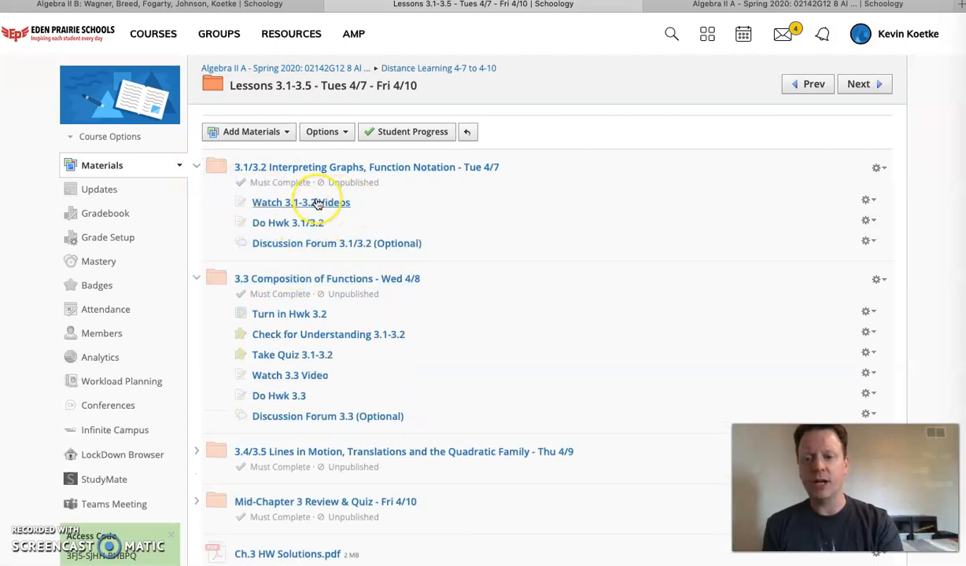
pyautogui.moveTo(343, 201)
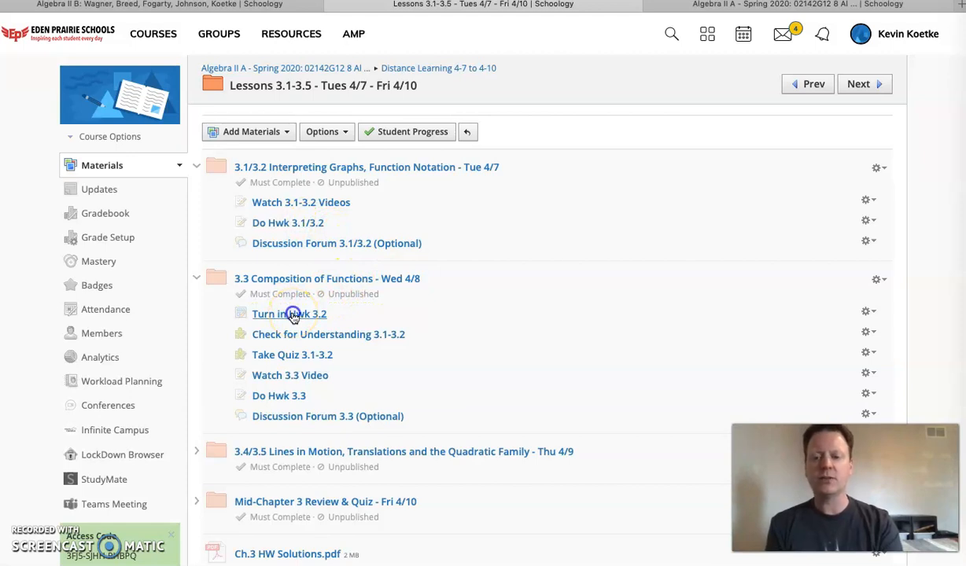
# - Open the Turn in Hwk 3.2 assignment showing its upload instructions and how-to video
pyautogui.click(289, 315)
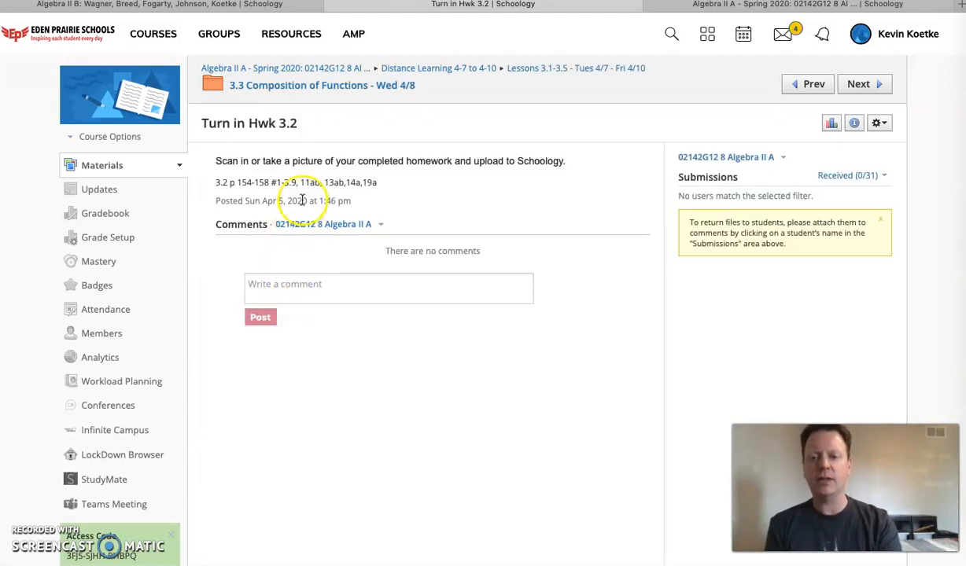
pyautogui.moveTo(321, 228)
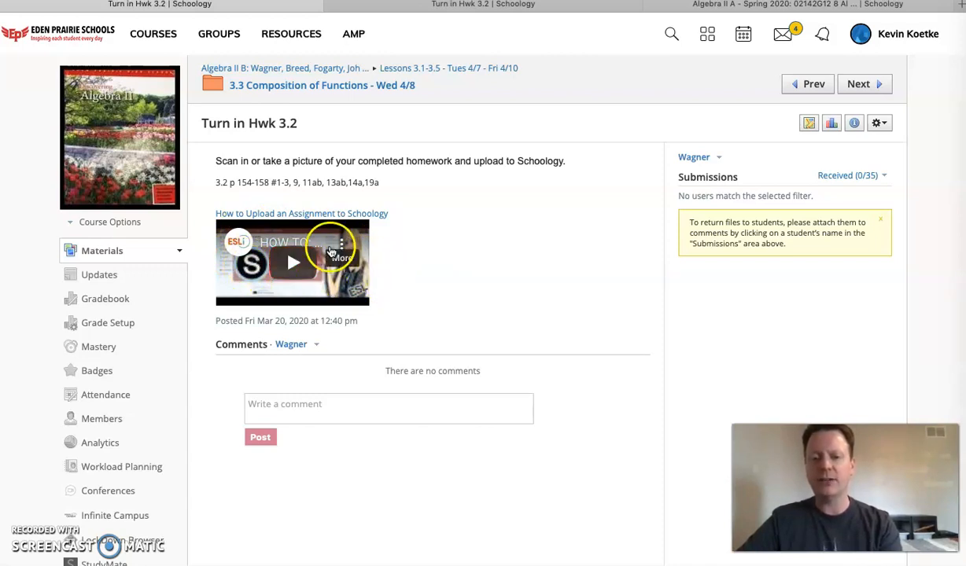
pyautogui.moveTo(377, 253)
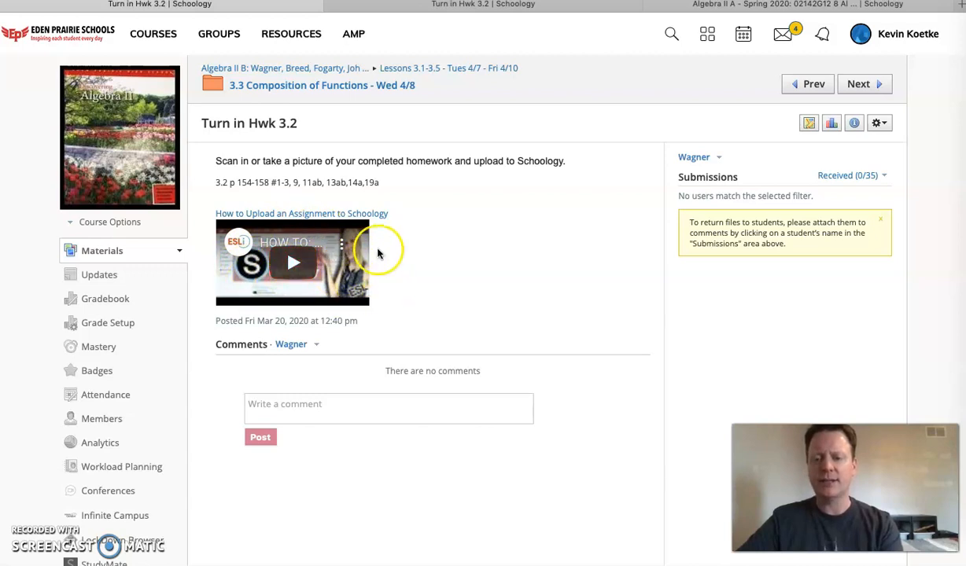
pyautogui.moveTo(229, 161)
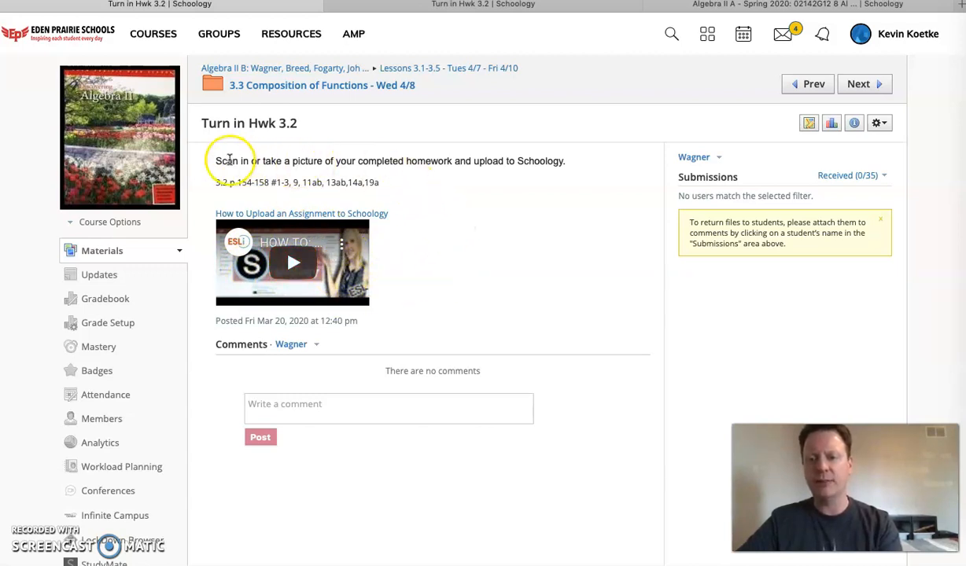
pyautogui.moveTo(470, 167)
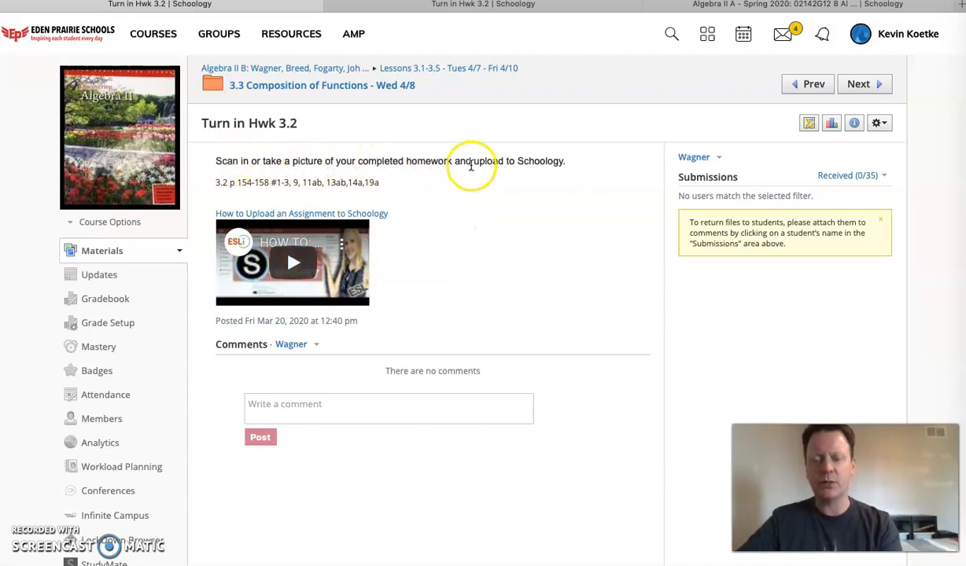
pyautogui.moveTo(520, 160)
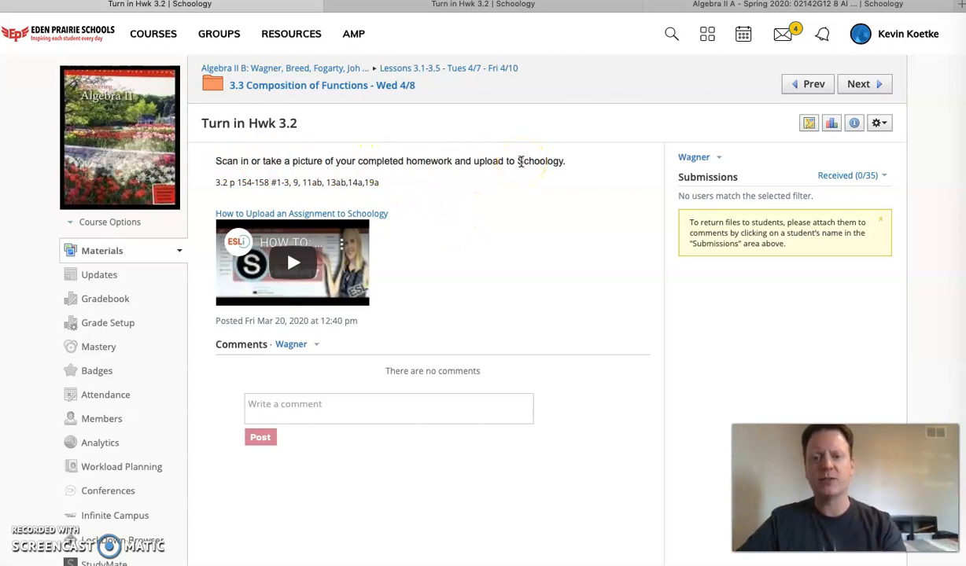
pyautogui.moveTo(437, 189)
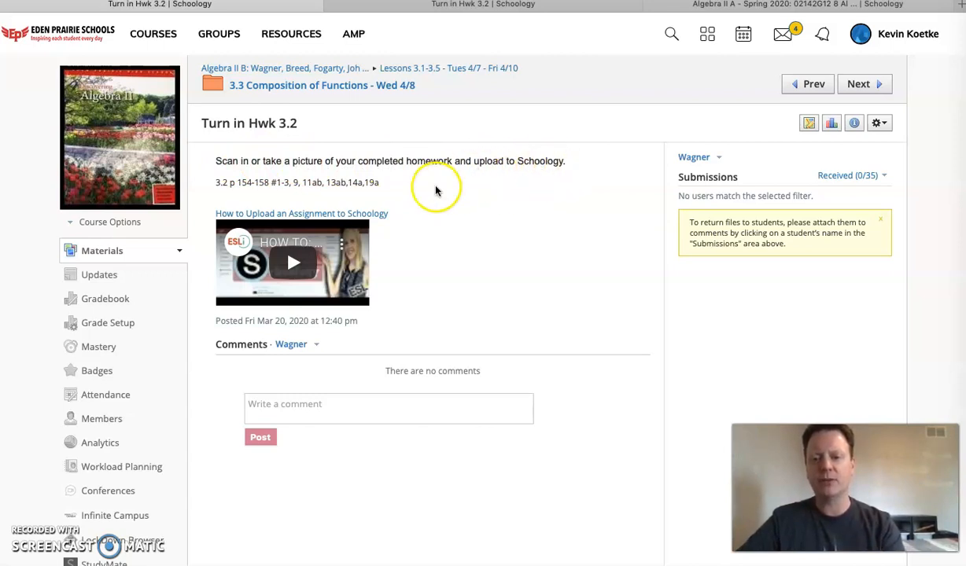
pyautogui.moveTo(356, 150)
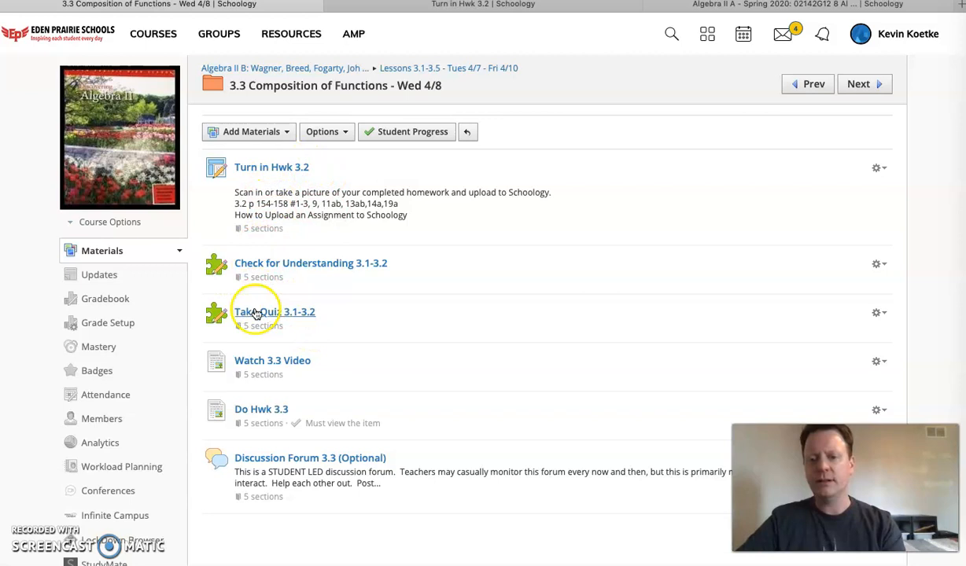
pyautogui.moveTo(291, 368)
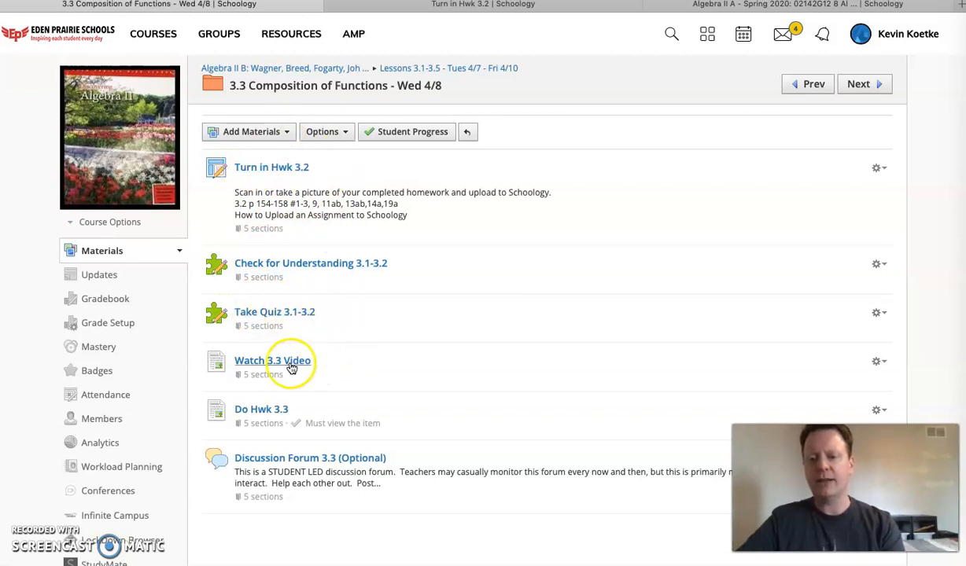
pyautogui.moveTo(404, 390)
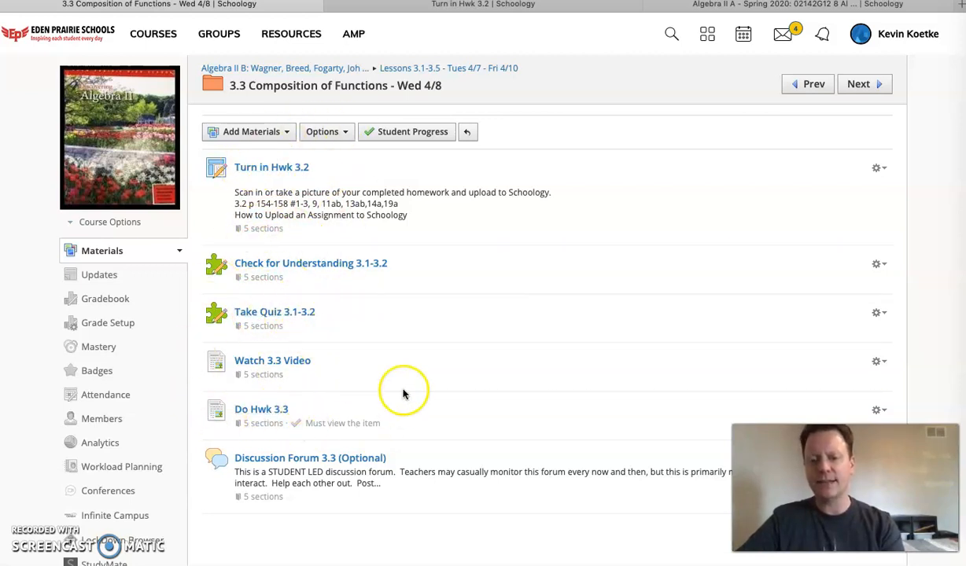
pyautogui.moveTo(270, 167)
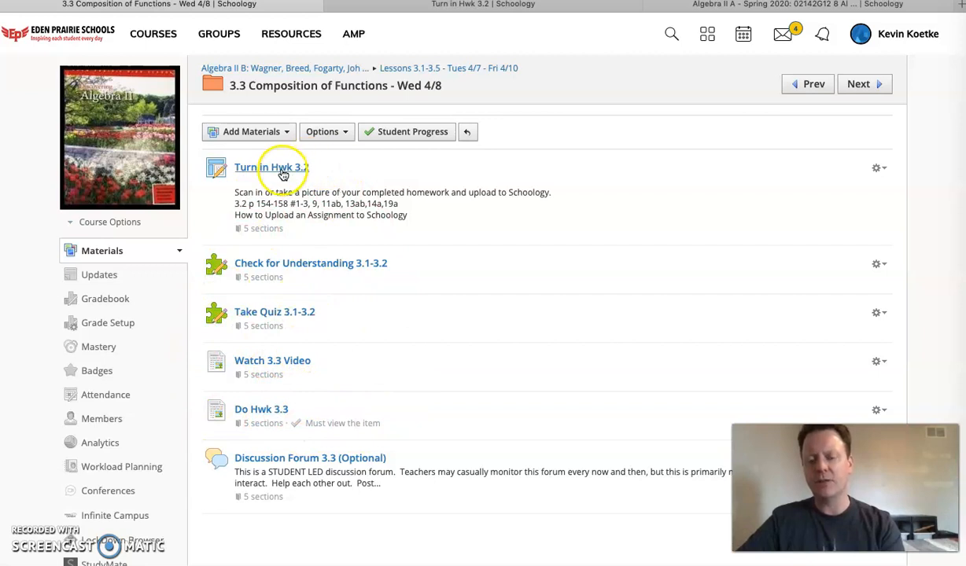
pyautogui.moveTo(337, 312)
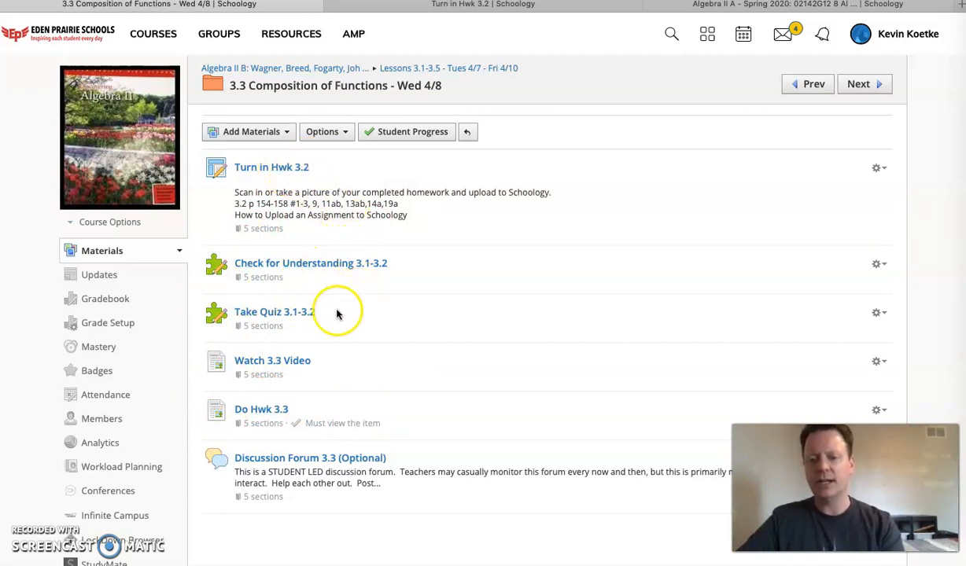
pyautogui.moveTo(286, 368)
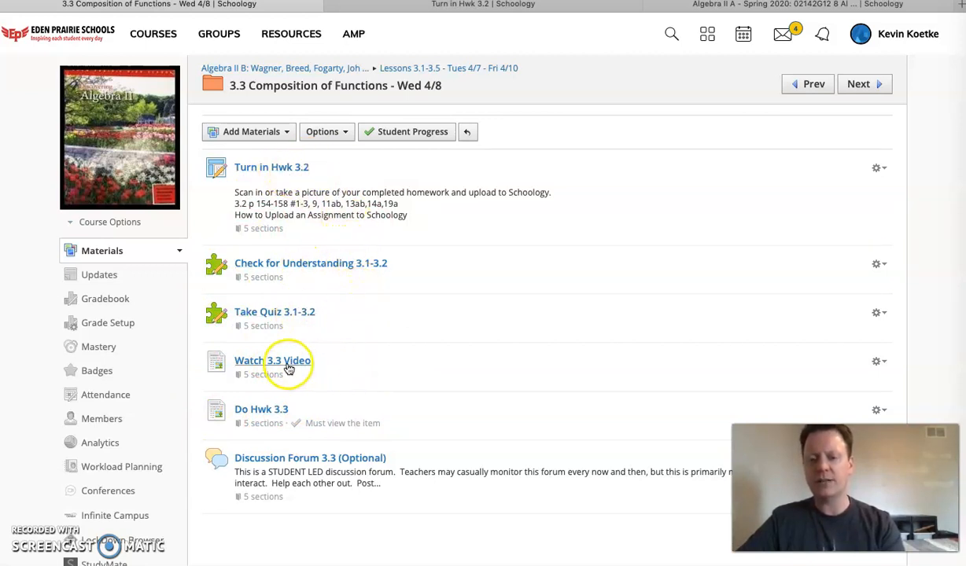
pyautogui.moveTo(418, 254)
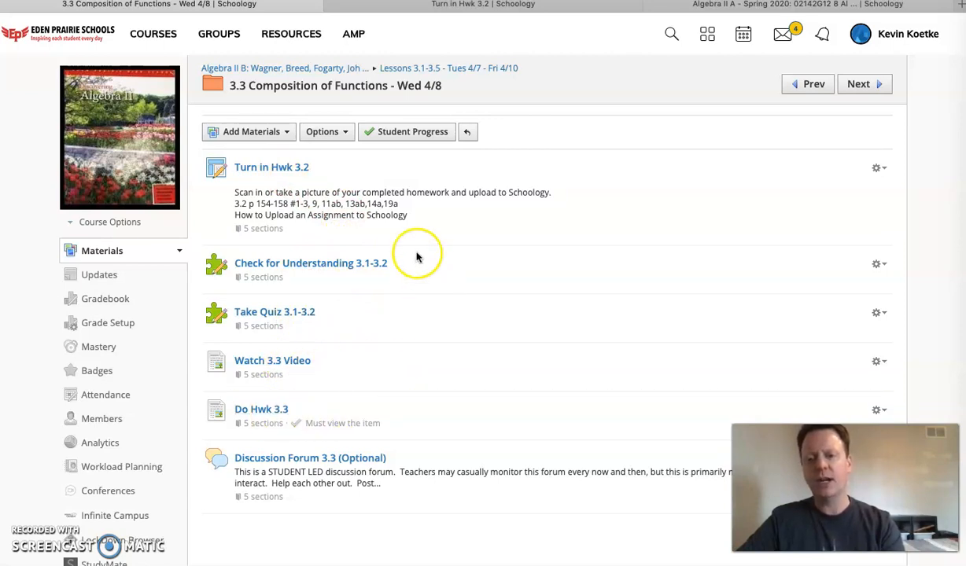
pyautogui.moveTo(406, 422)
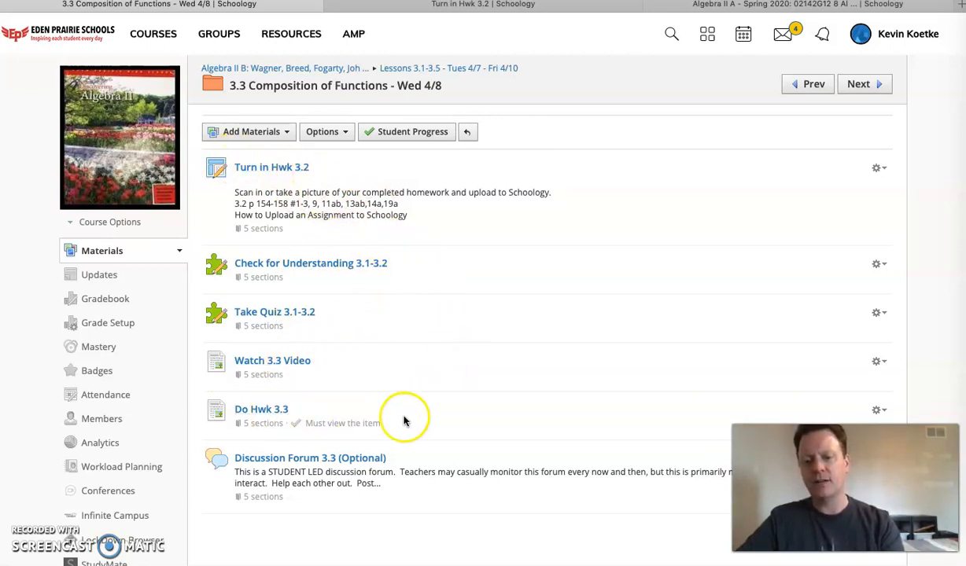
pyautogui.moveTo(462, 330)
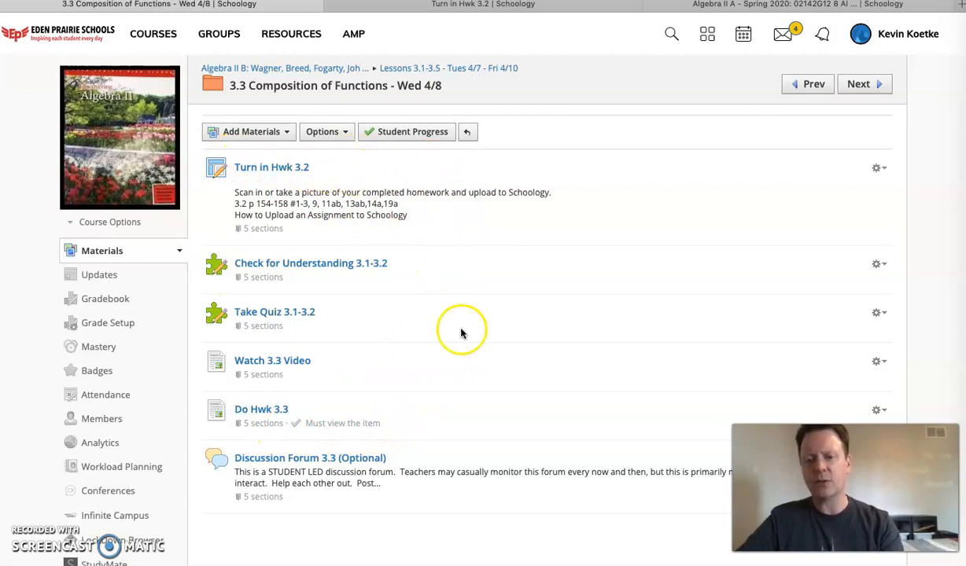
pyautogui.moveTo(327, 165)
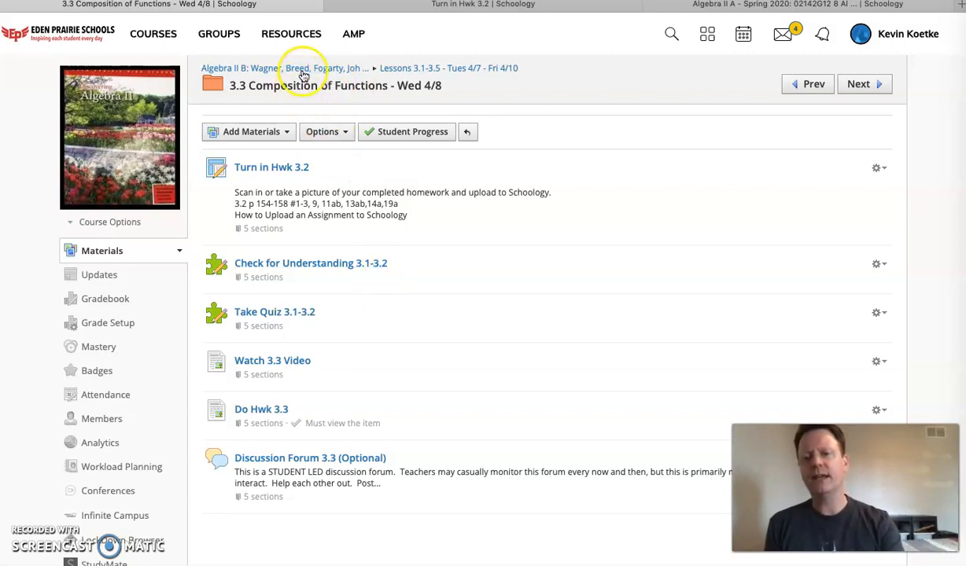
# - Return to Algebra II A and reopen the Lessons 3.1-3.5 folder with its lesson folders and HW solutions
pyautogui.click(270, 167)
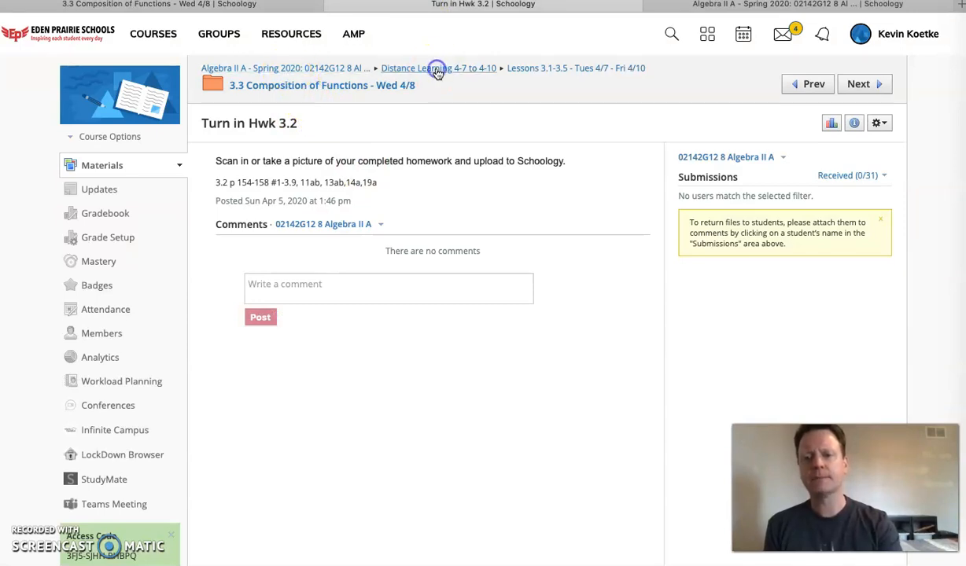
pyautogui.click(437, 67)
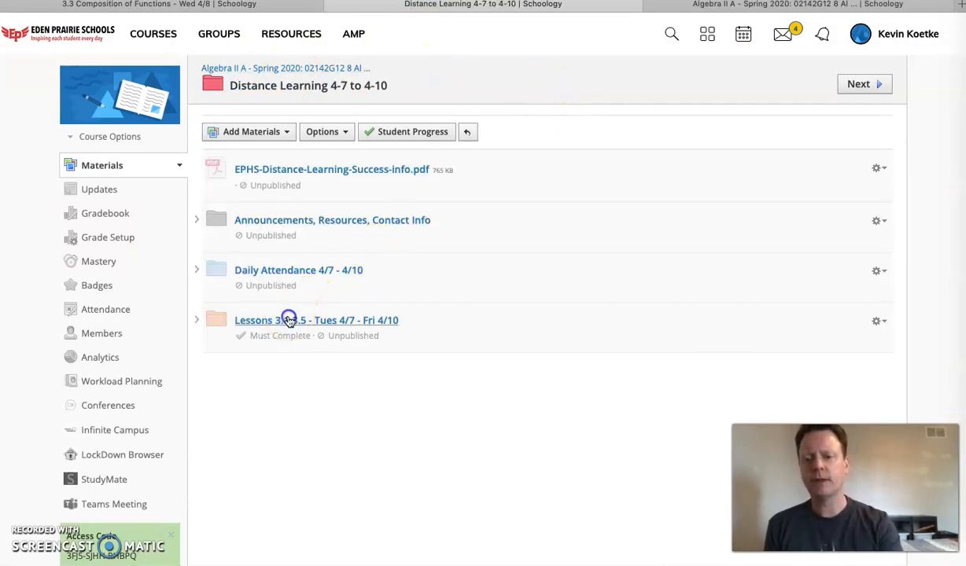
pyautogui.click(316, 320)
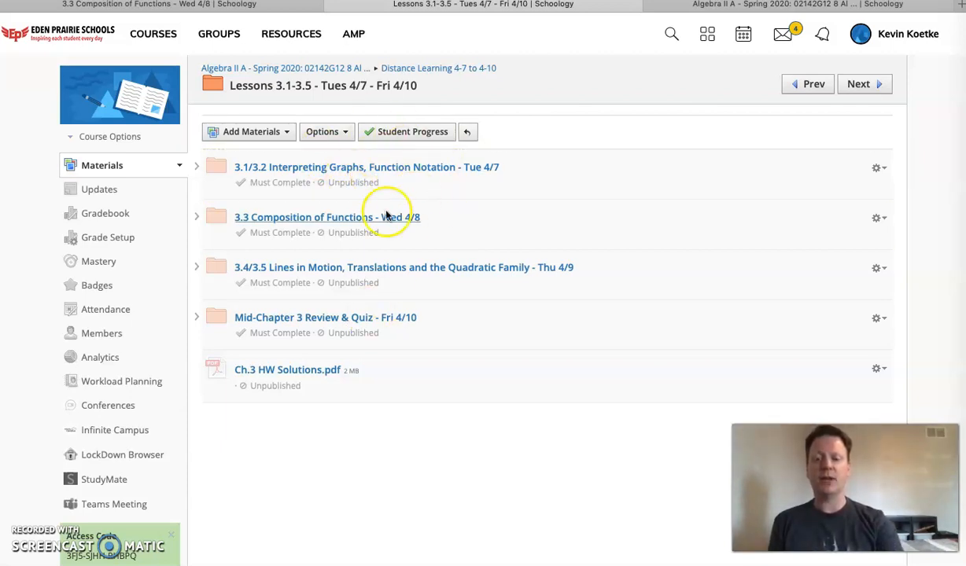
pyautogui.moveTo(421, 396)
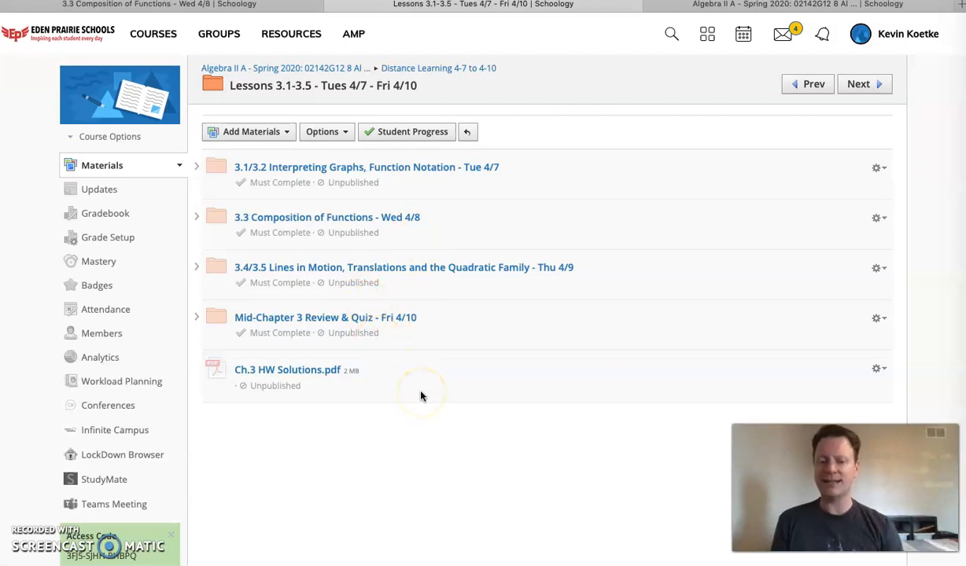
pyautogui.moveTo(353, 446)
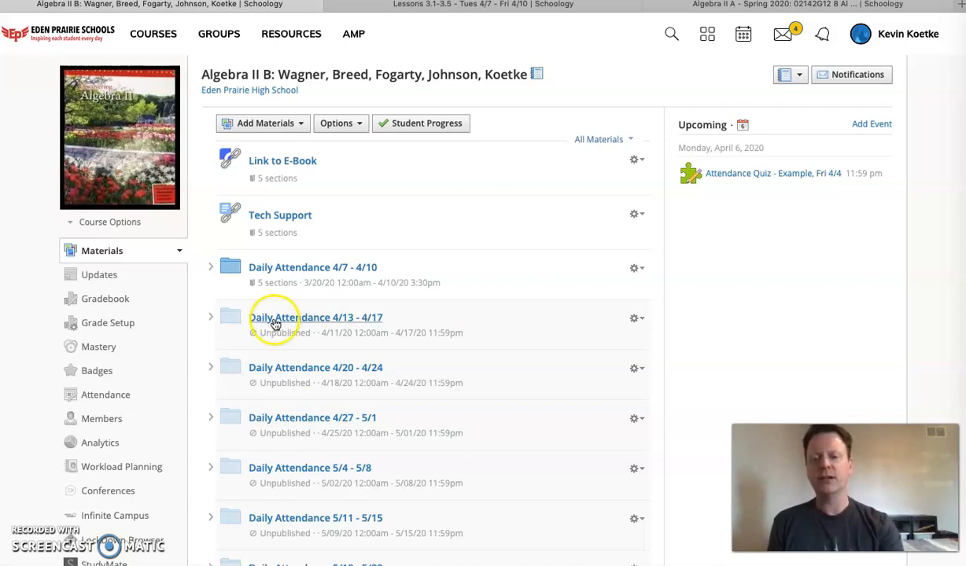
pyautogui.moveTo(277, 296)
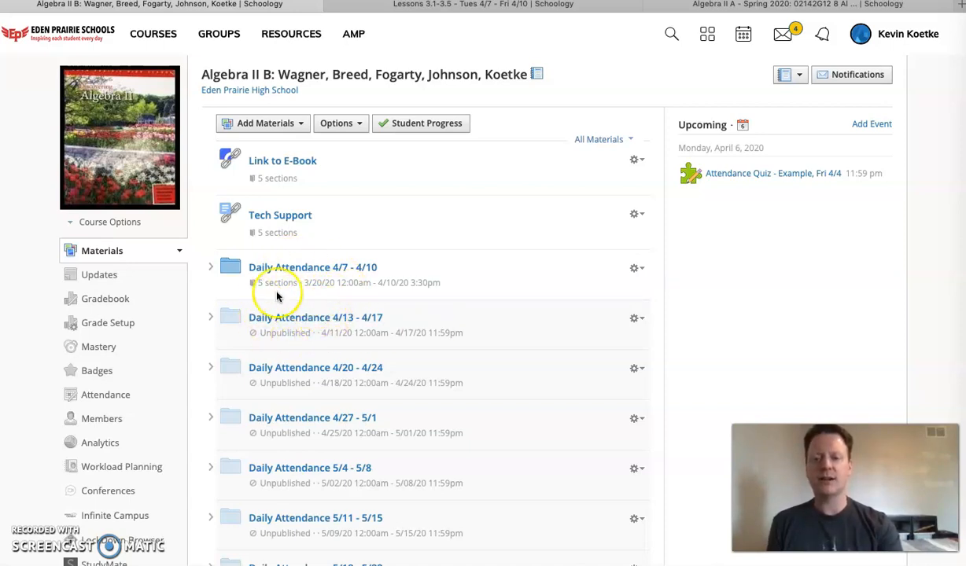
pyautogui.moveTo(286, 324)
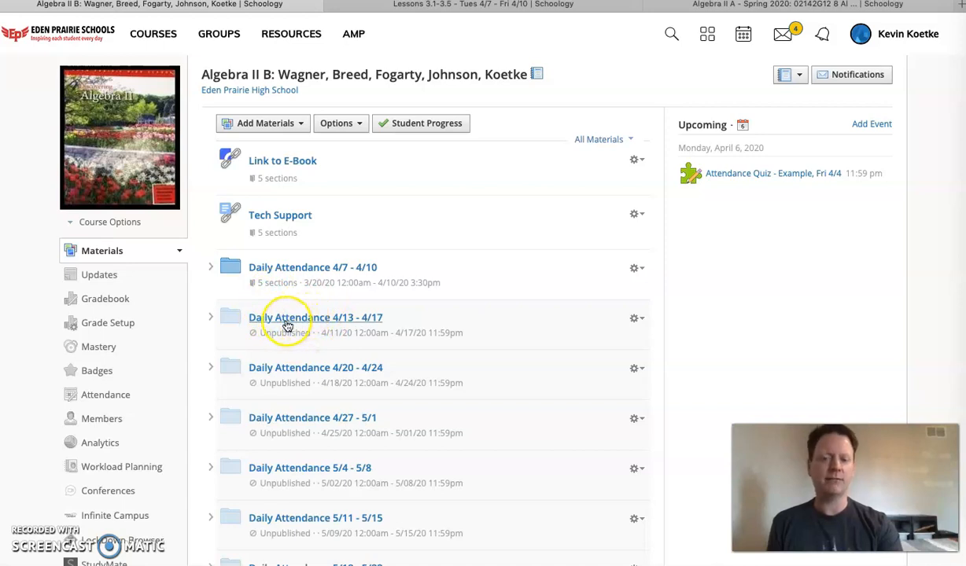
# - Show the five unpublished quizzes inside Algebra II B's Daily Attendance 4/13 - 4/17 folder
pyautogui.click(314, 318)
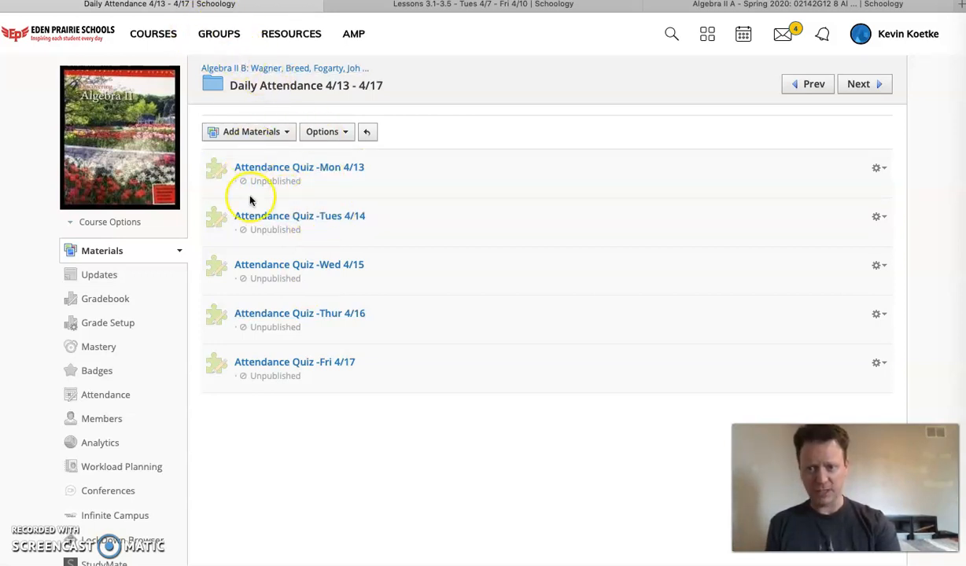
pyautogui.moveTo(298, 84)
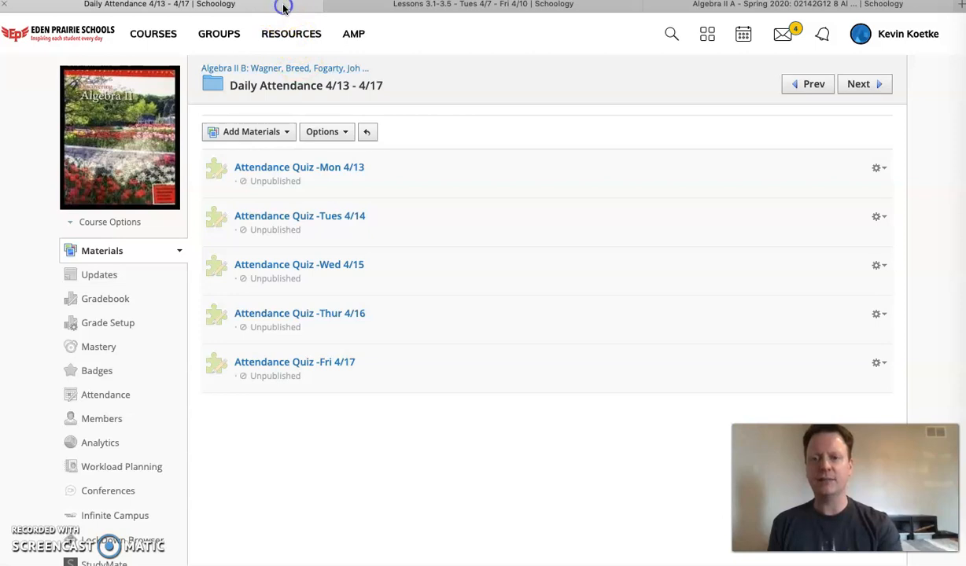
# - Expand the 3.1/3.2 lesson folder in Algebra II A, then start the Mötley Crüe "Kickstart My Heart" video
pyautogui.click(483, 5)
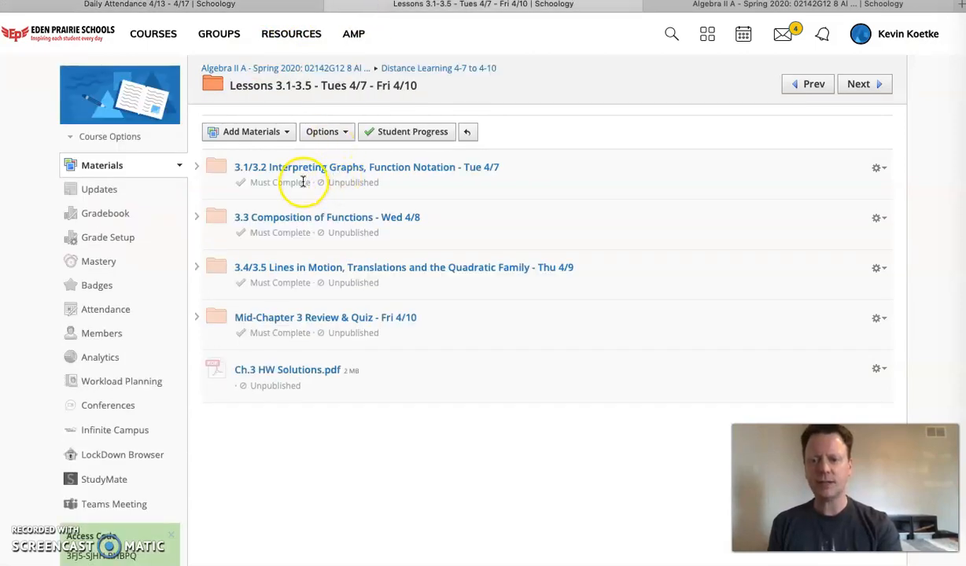
pyautogui.click(197, 167)
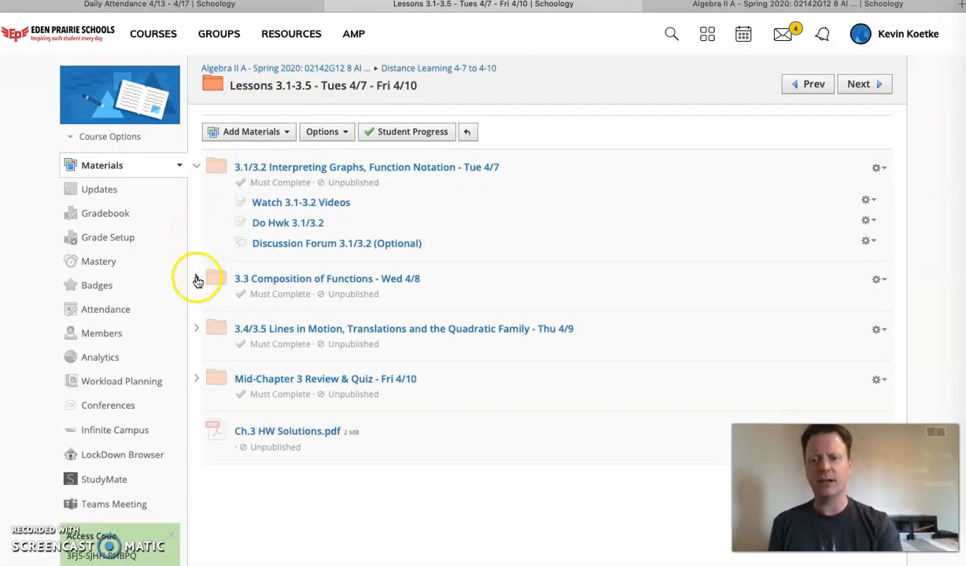
pyautogui.click(196, 279)
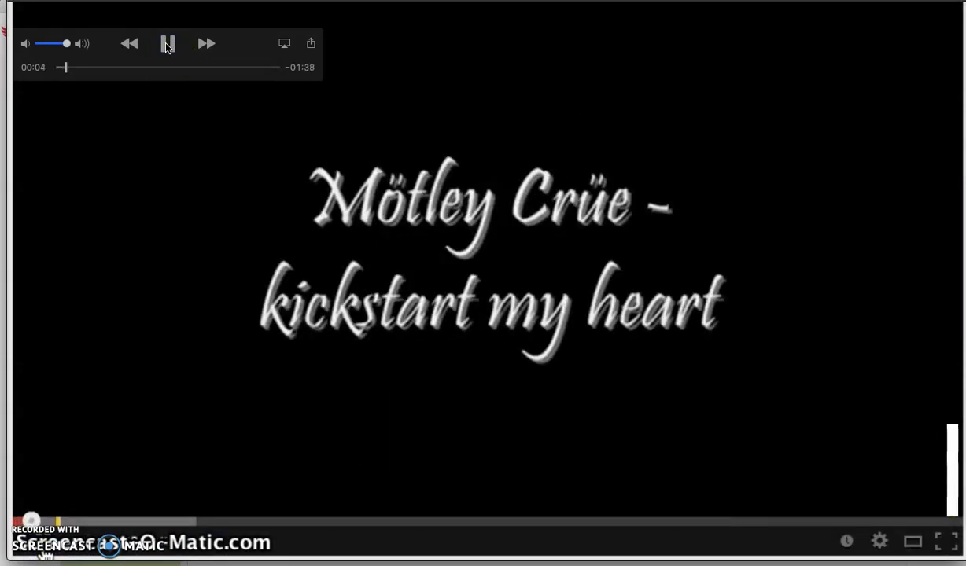
pyautogui.click(167, 44)
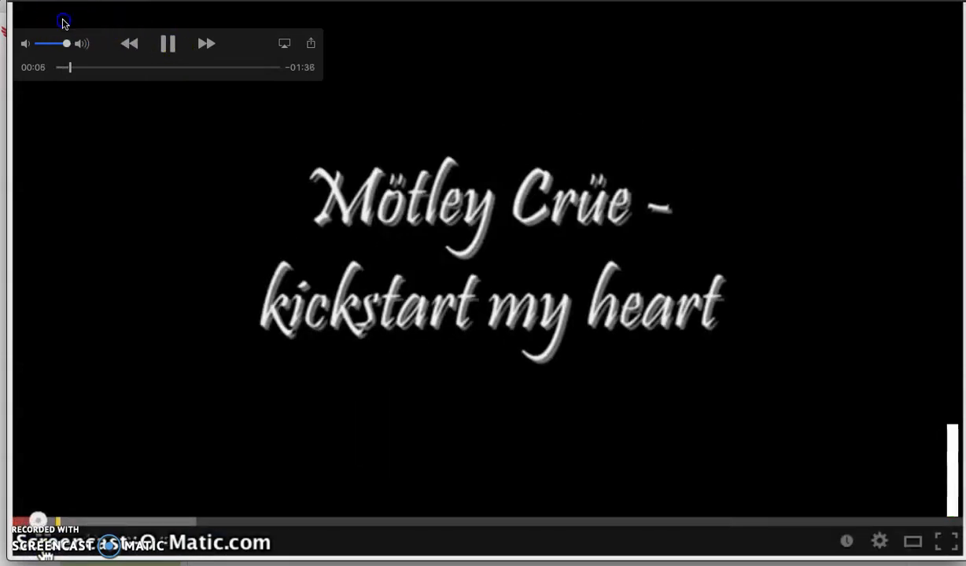